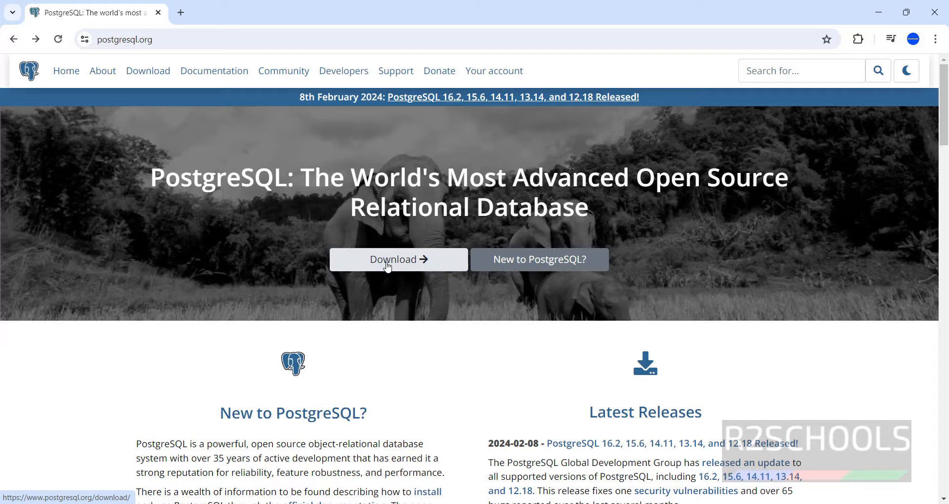
# Step: Reach the Ubuntu manual Apt repository steps and select 'sudo apt install curl ca-certificates'
pyautogui.click(392, 259)
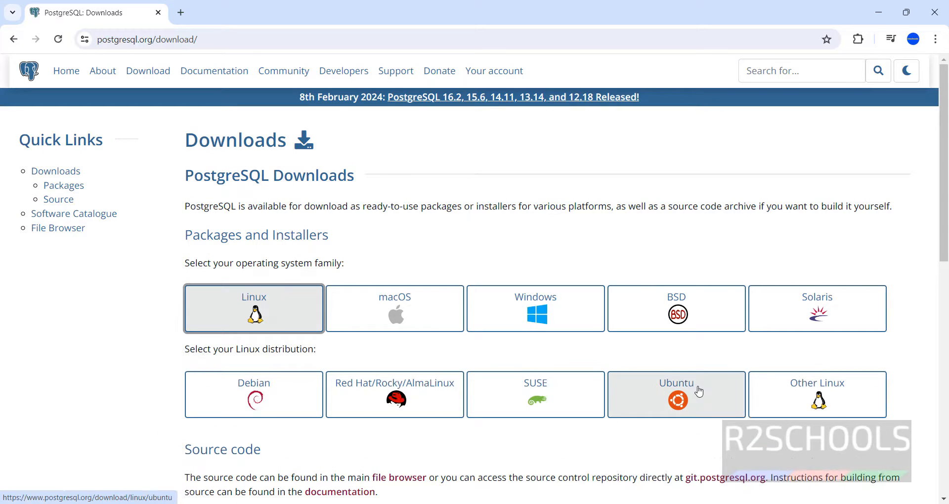
pyautogui.click(677, 395)
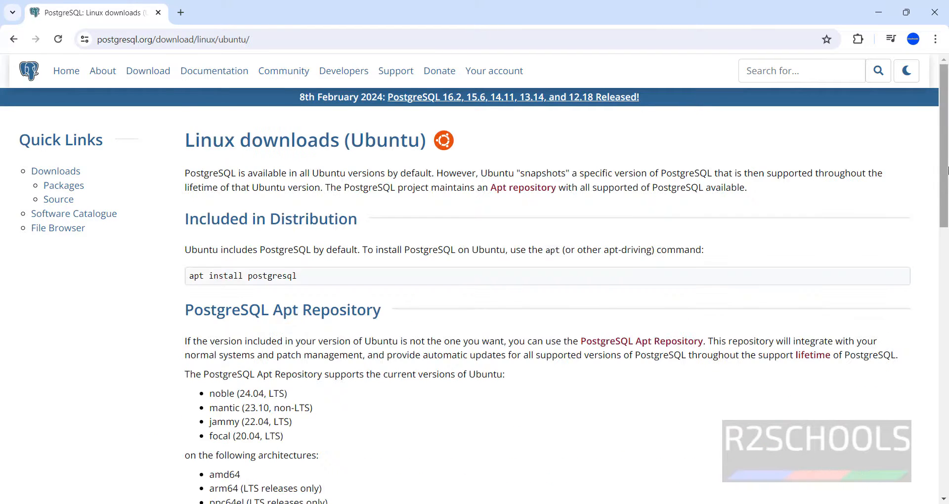
pyautogui.scroll(-3)
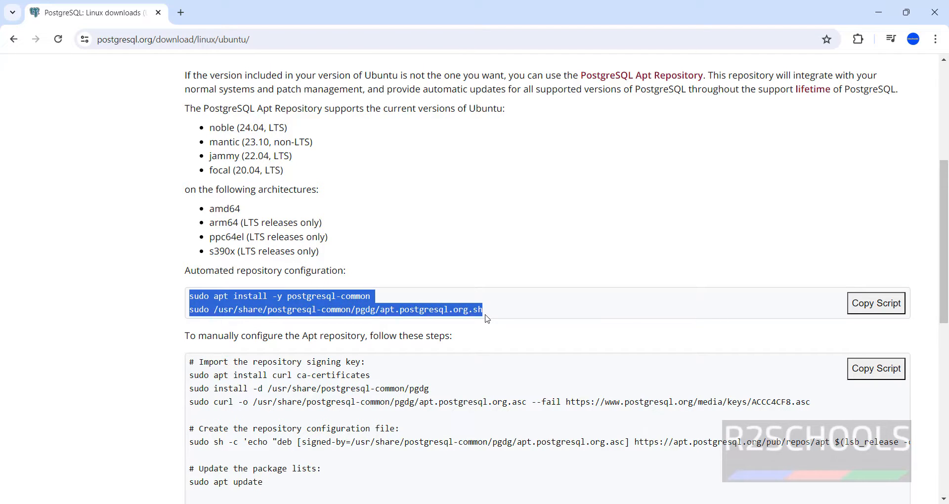
pyautogui.scroll(-3)
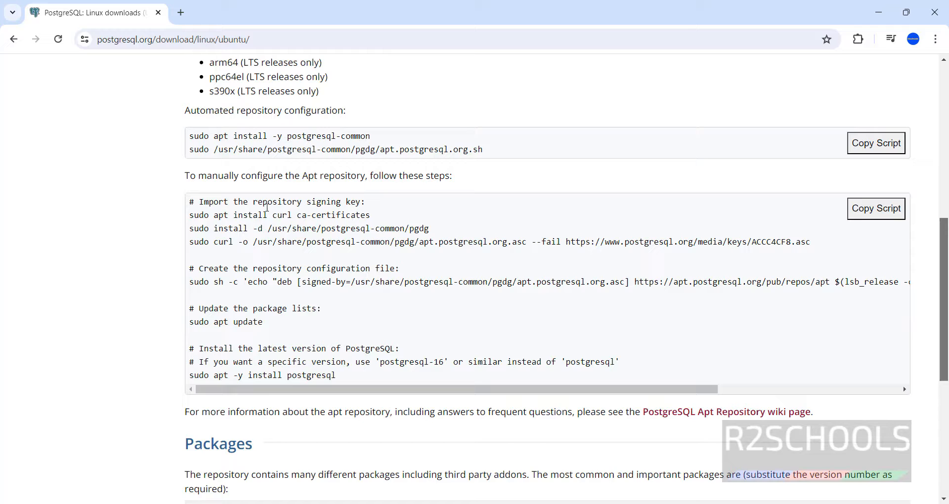
pyautogui.moveTo(190, 214); pyautogui.dragTo(282, 229)
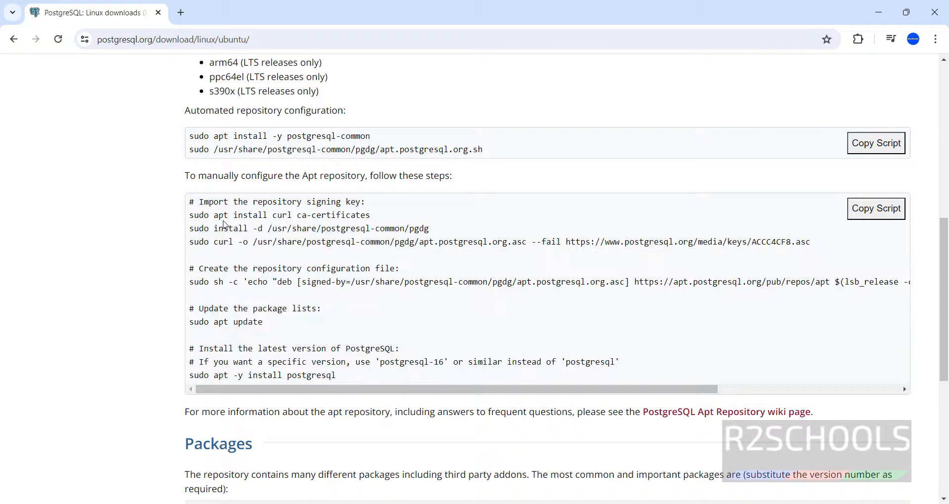
pyautogui.doubleClick(279, 214)
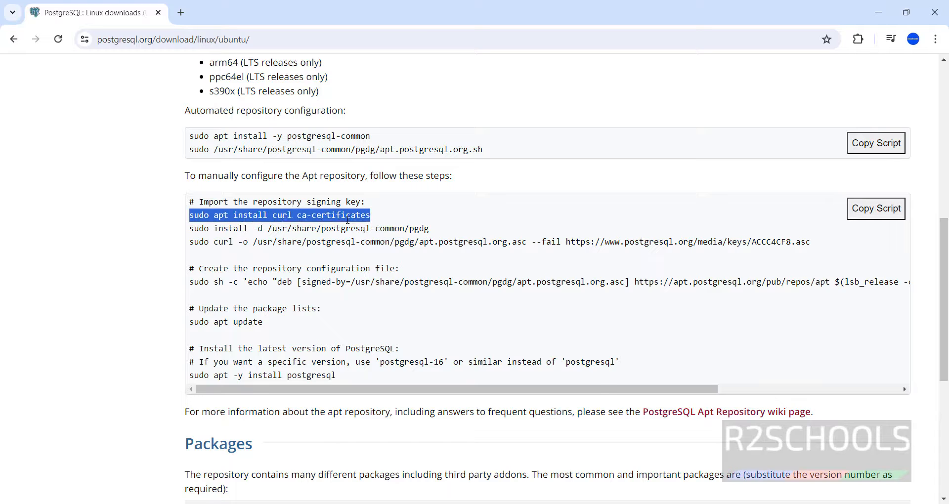
pyautogui.moveTo(522, 308)
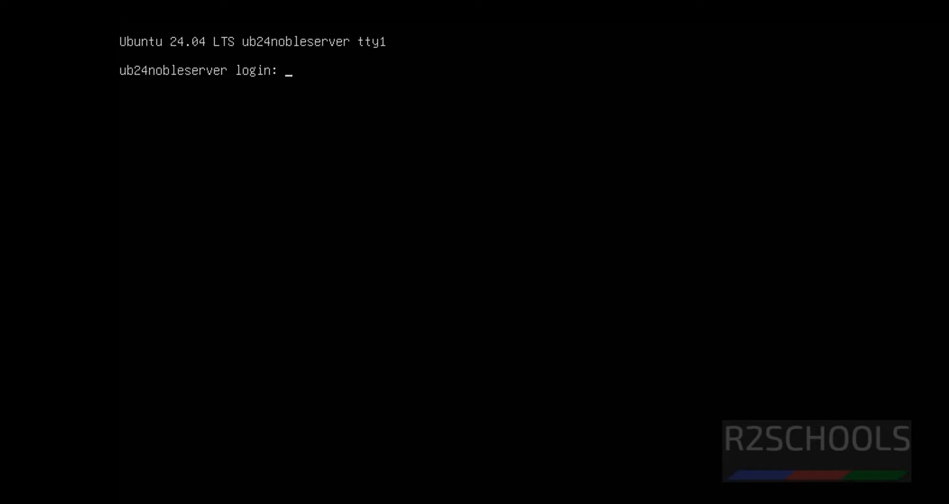
# Step: Log in as r2schools, run the curl/ca-certificates install, and enter 'sudo install -d /usr/share/postgresql-common/pgdg'
pyautogui.write('r2schools')
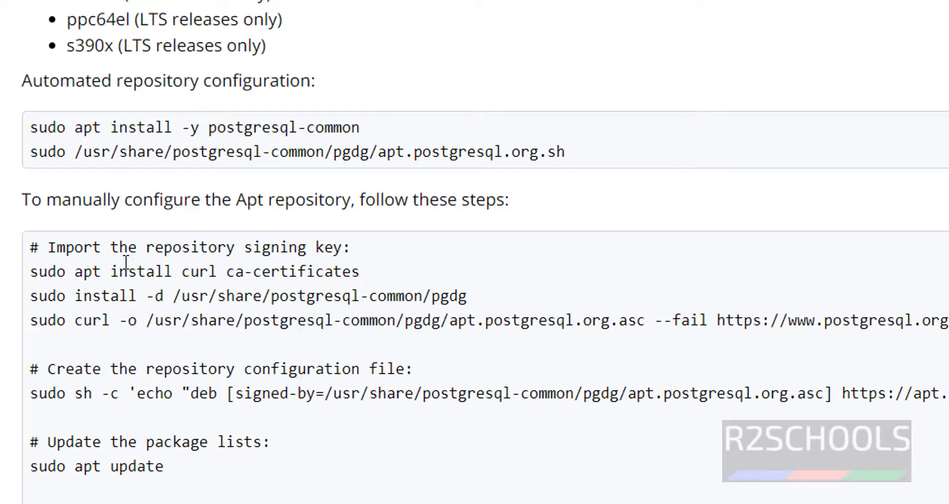
pyautogui.rightClick(193, 271)
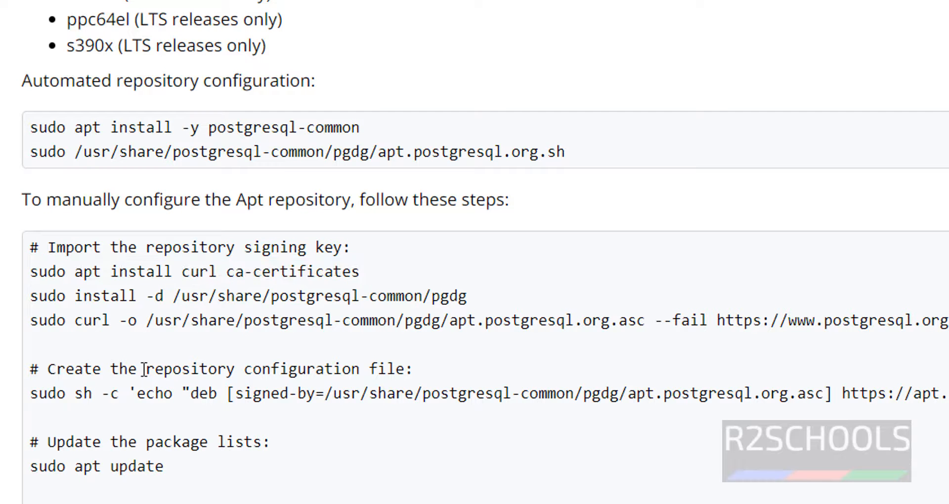
pyautogui.tripleClick(248, 296)
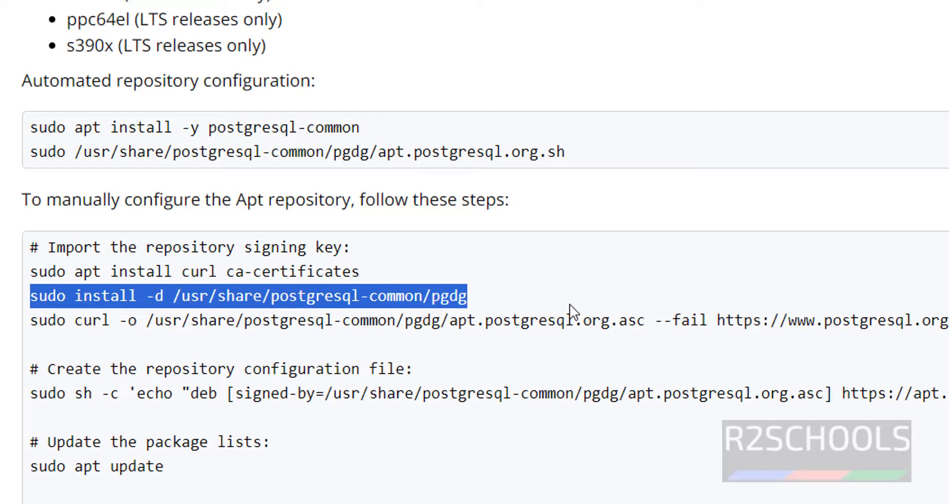
pyautogui.moveTo(455, 320)
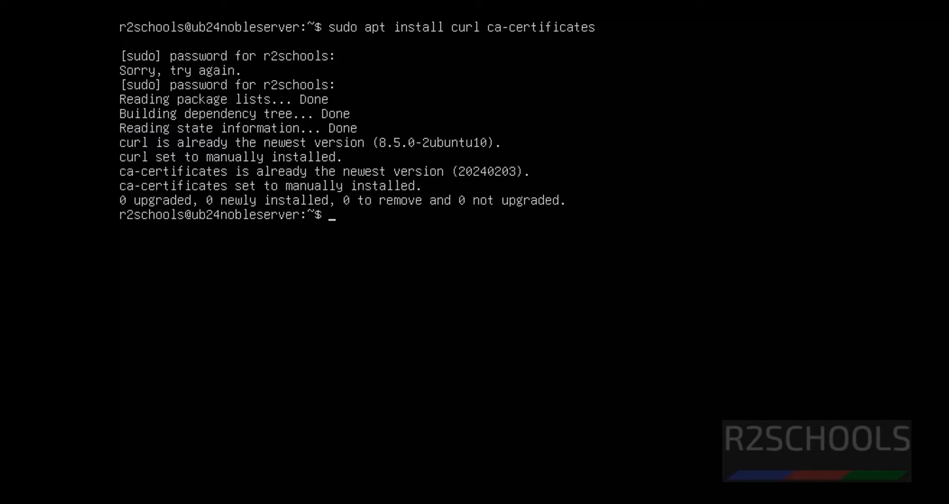
pyautogui.write('sudo install -d /usr/share/postgresql-common/pgdg')
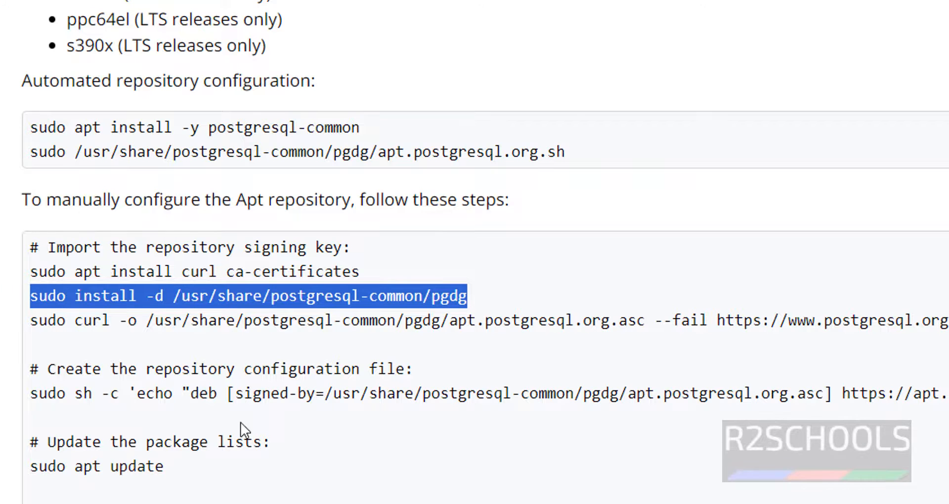
pyautogui.rightClick(242, 320)
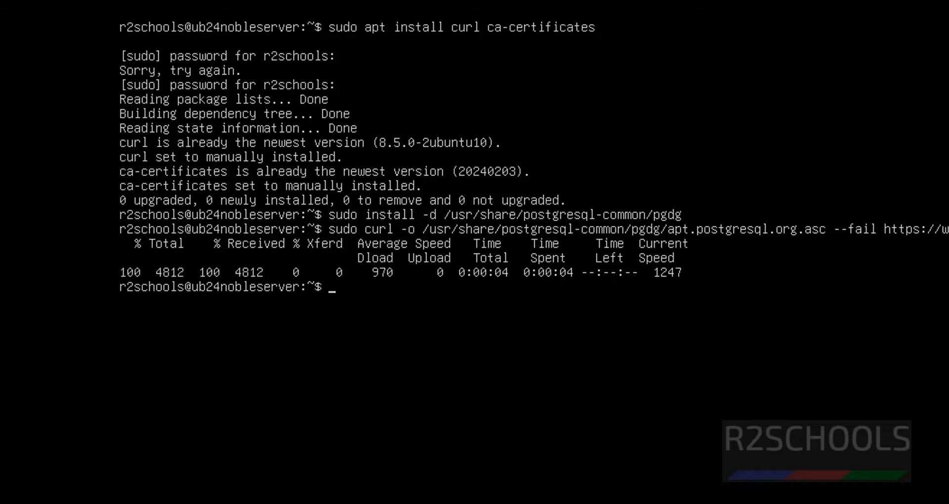
# Step: Run the remaining repository setup commands to write /etc/apt/sources.list.d/pgdg.list
pyautogui.rightClick(109, 394)
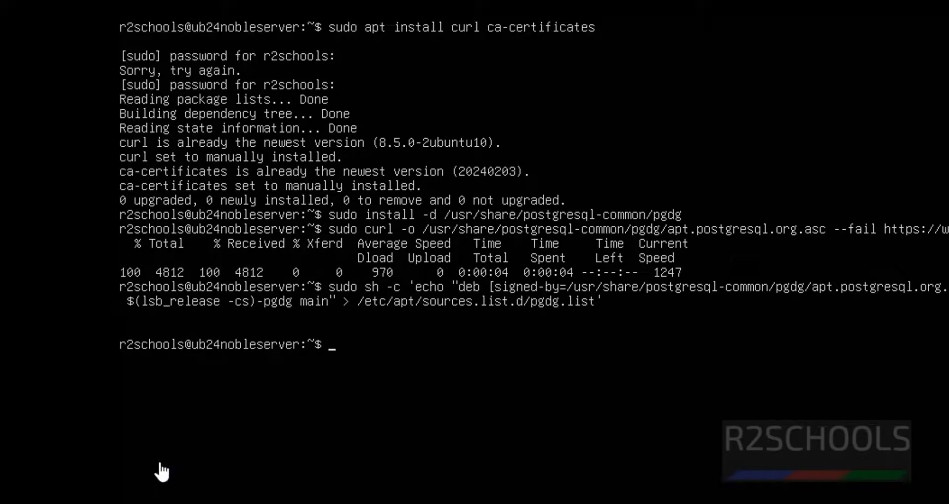
pyautogui.write('sudo a[')
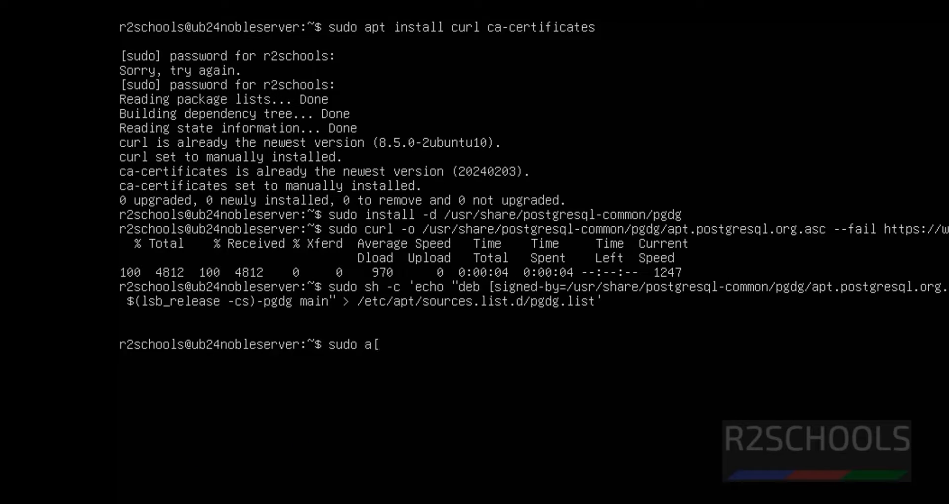
pyautogui.write('p')
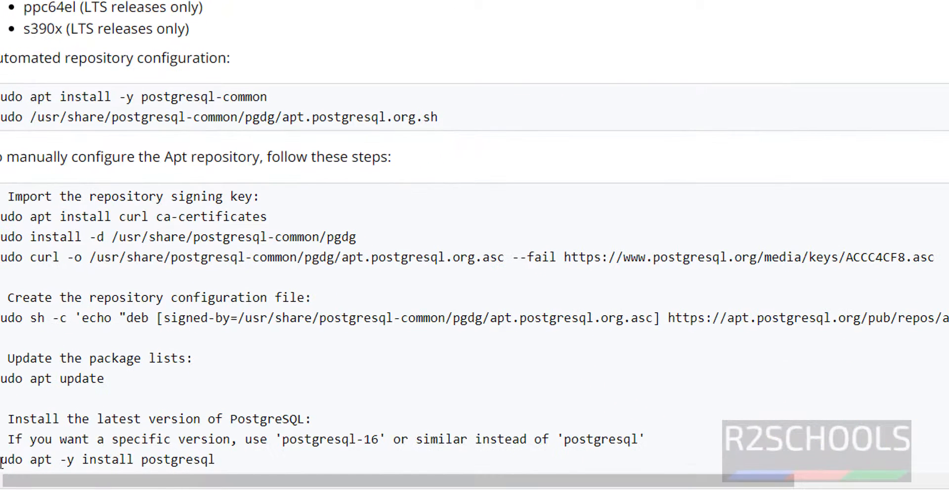
pyautogui.moveTo(290, 448)
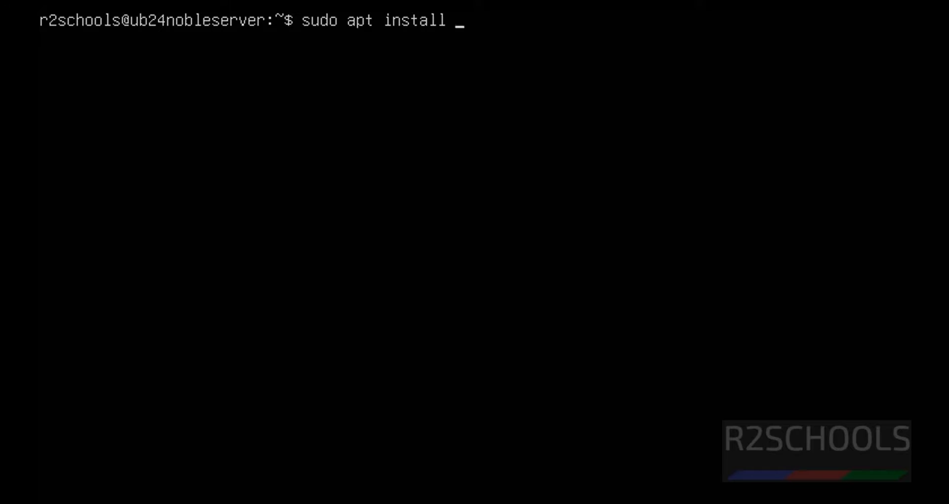
# Step: Run 'sudo apt install postgresql-16', correcting the mistyped version digit
pyautogui.write('postgresql')
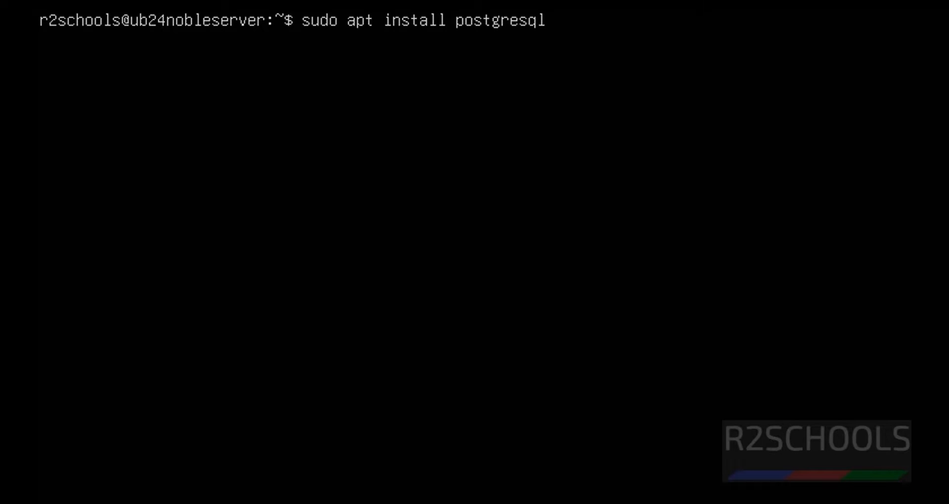
pyautogui.write('-1')
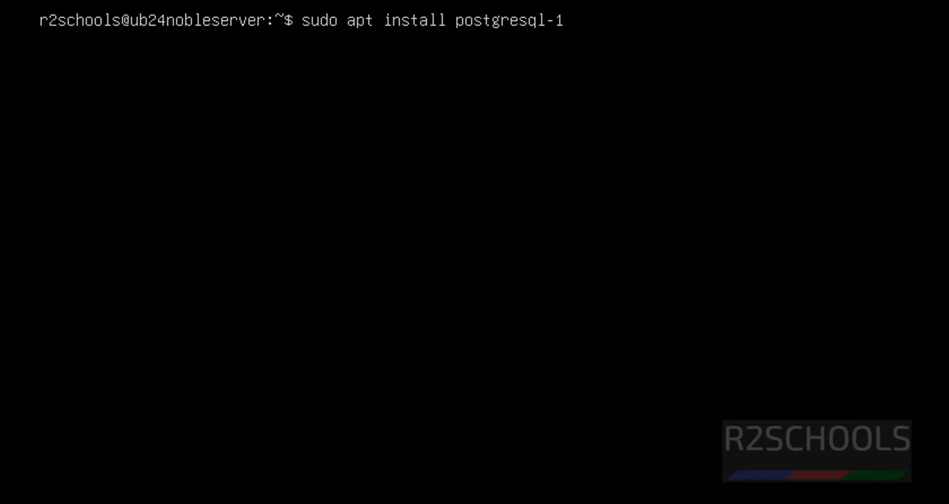
pyautogui.write('6')
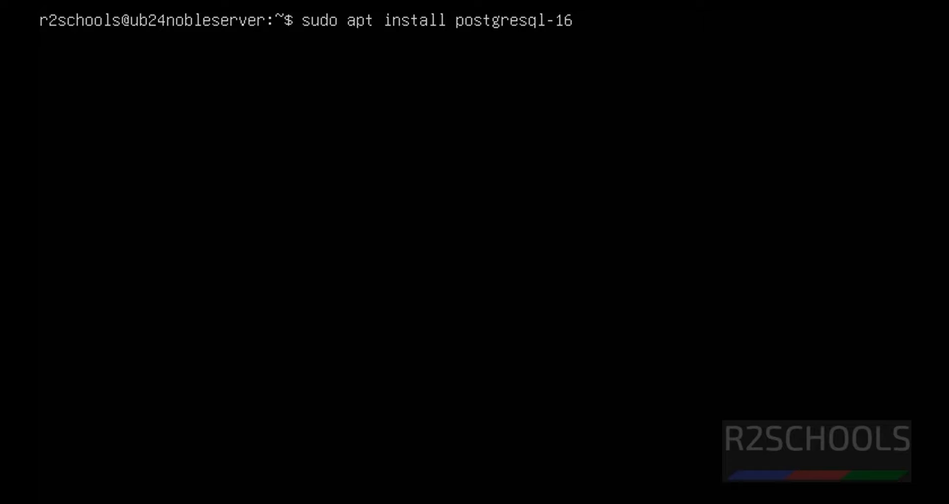
pyautogui.press('BackSpace')
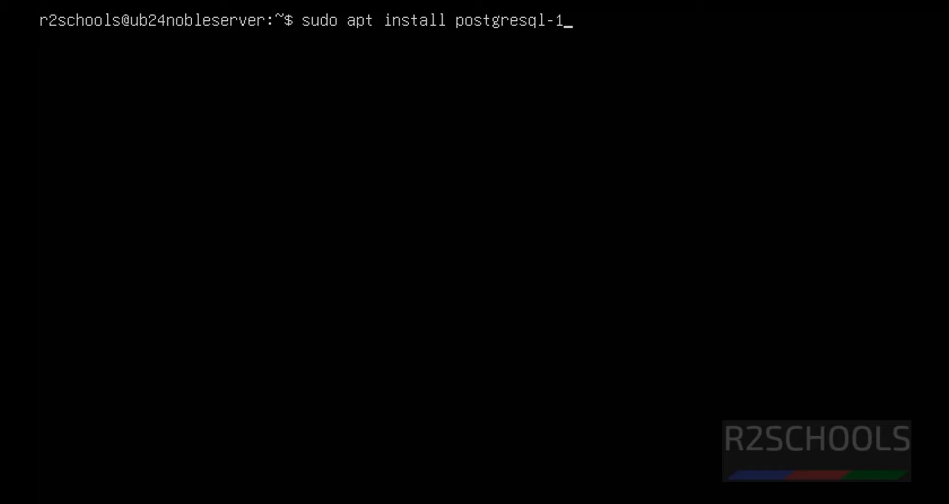
pyautogui.write('7')
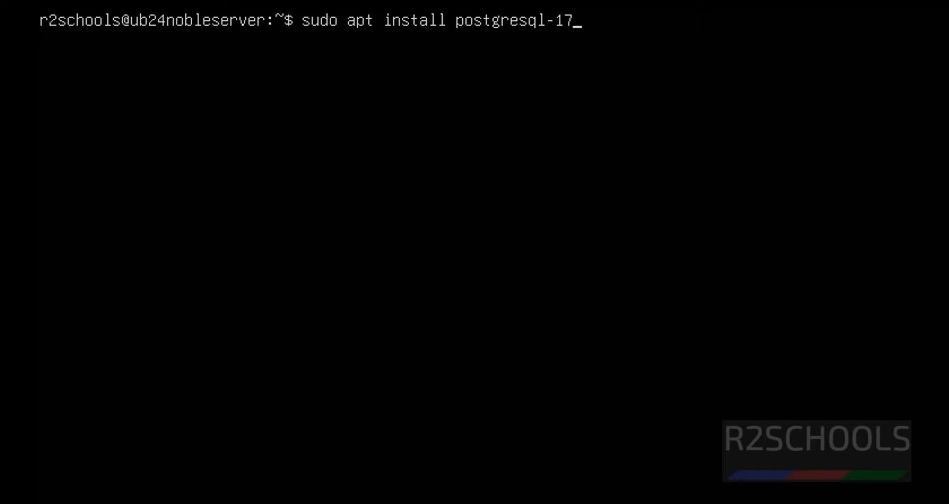
pyautogui.press('BackSpace')
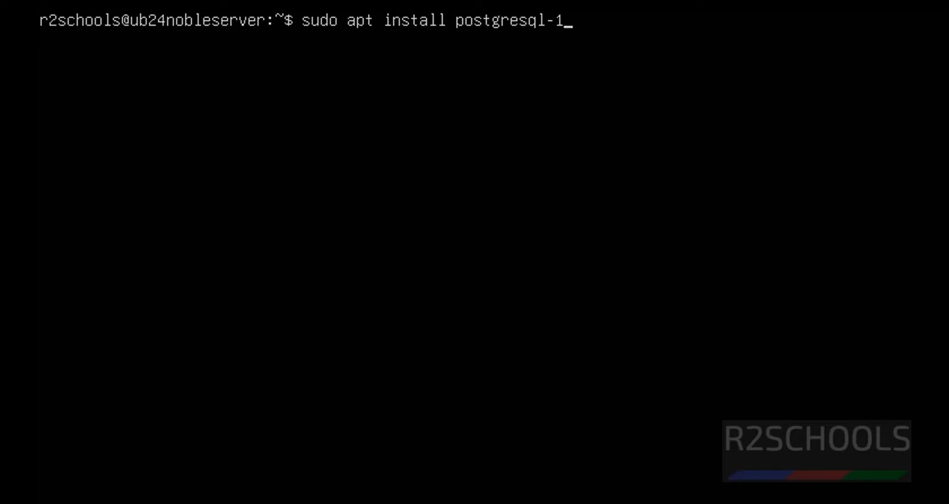
pyautogui.write('6')
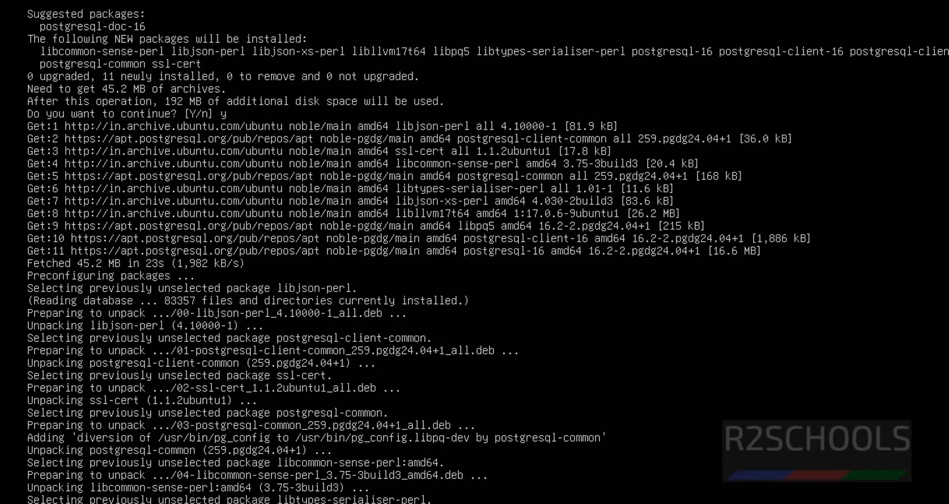
# Step: Let the postgresql-16 install finish, then enter 'sudo su - postgres'
pyautogui.scroll(-3)
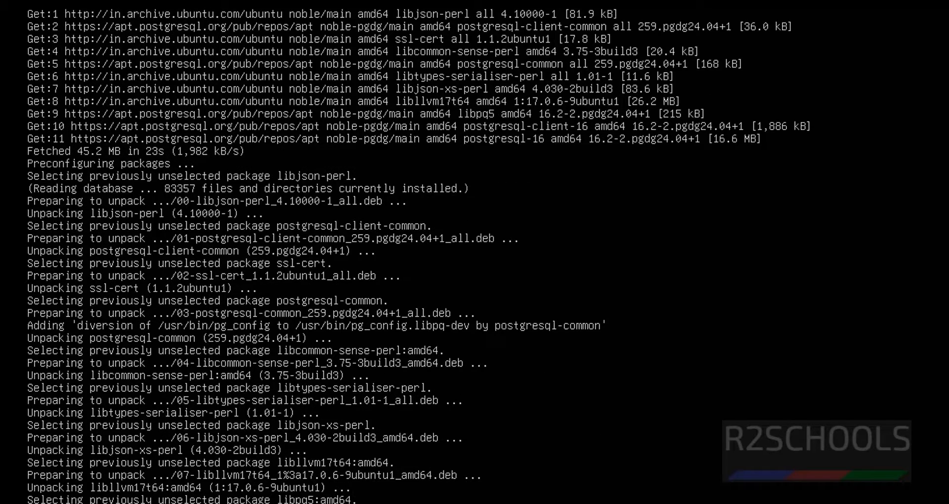
pyautogui.scroll(-3)
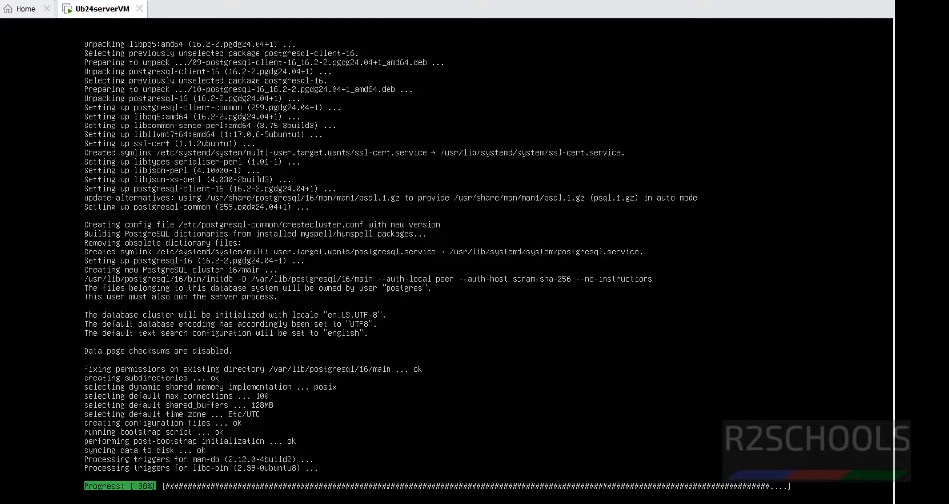
pyautogui.scroll(-3)
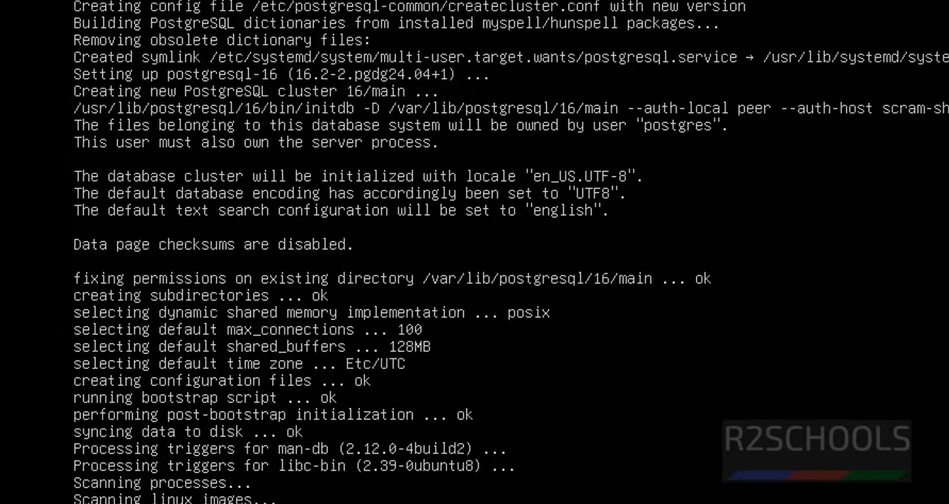
pyautogui.write('sudo su - postgres')
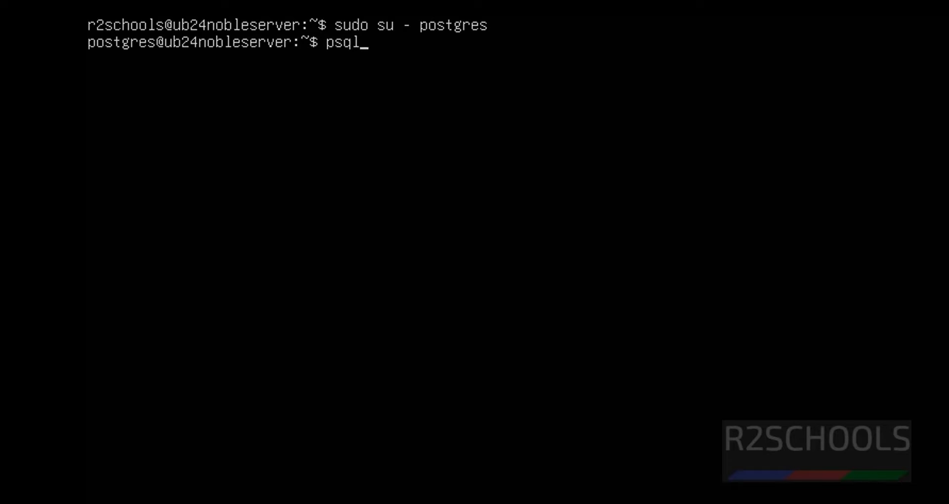
# Step: Run psql as postgres and execute select version(); confirming PostgreSQL 16.2
pyautogui.press('Return')
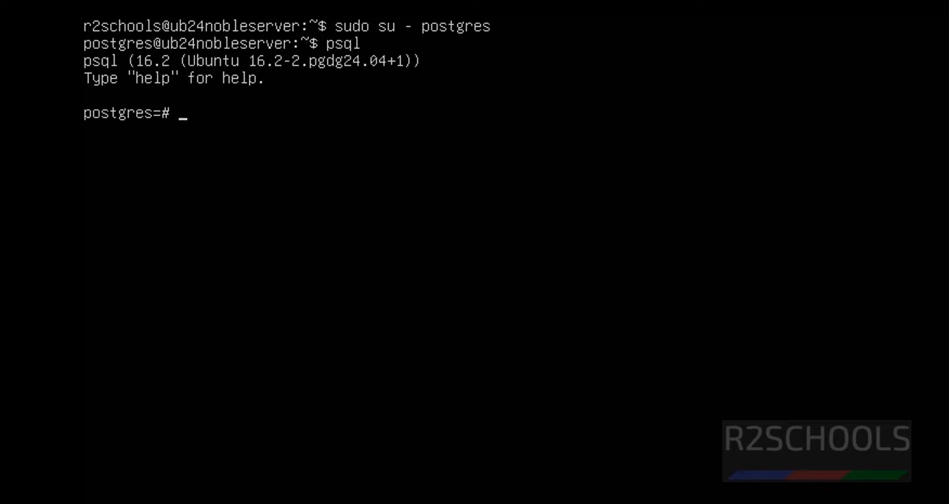
pyautogui.write('select version();')
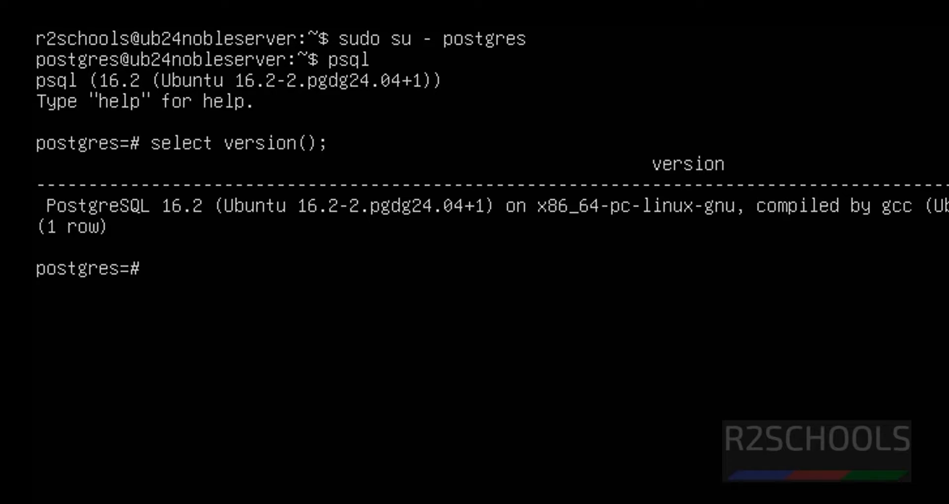
pyautogui.write('\\')
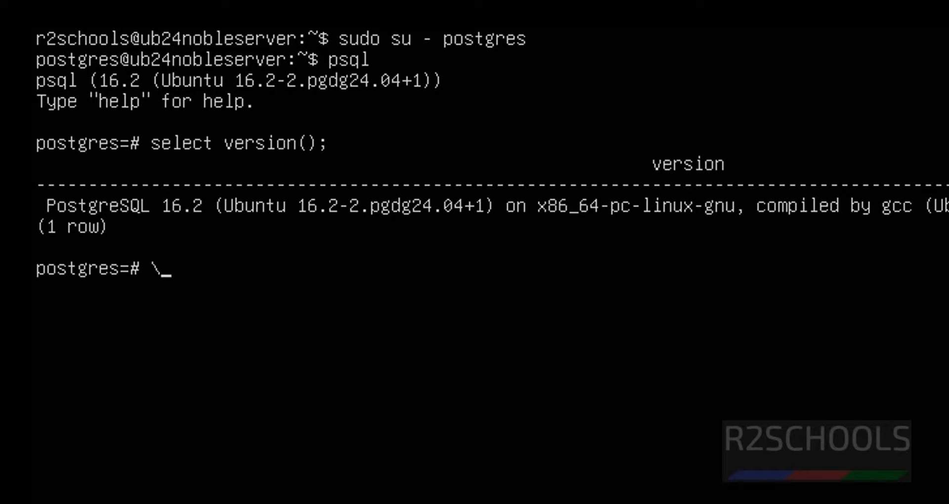
pyautogui.write('\\du')
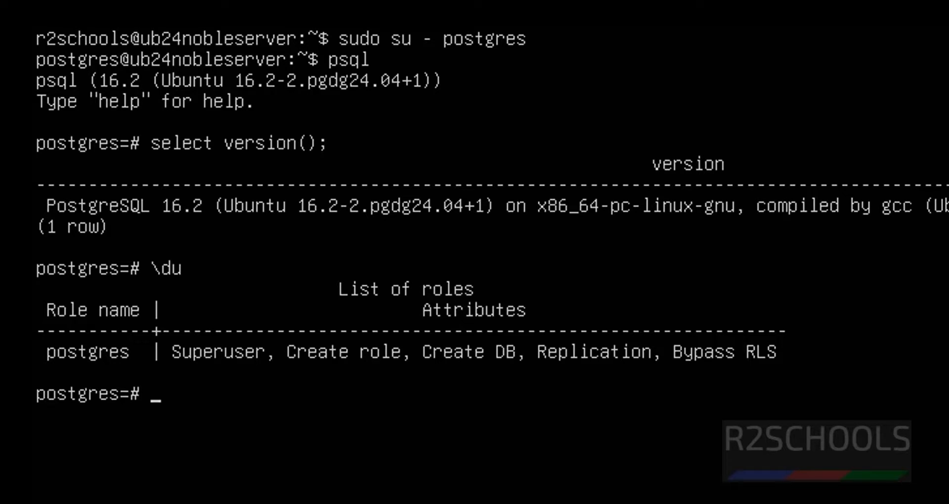
pyautogui.write('alter')
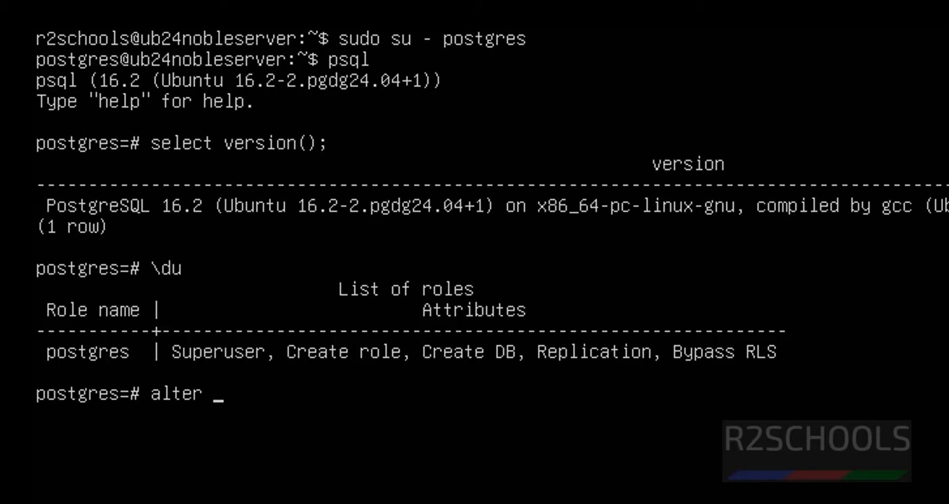
pyautogui.write('user')
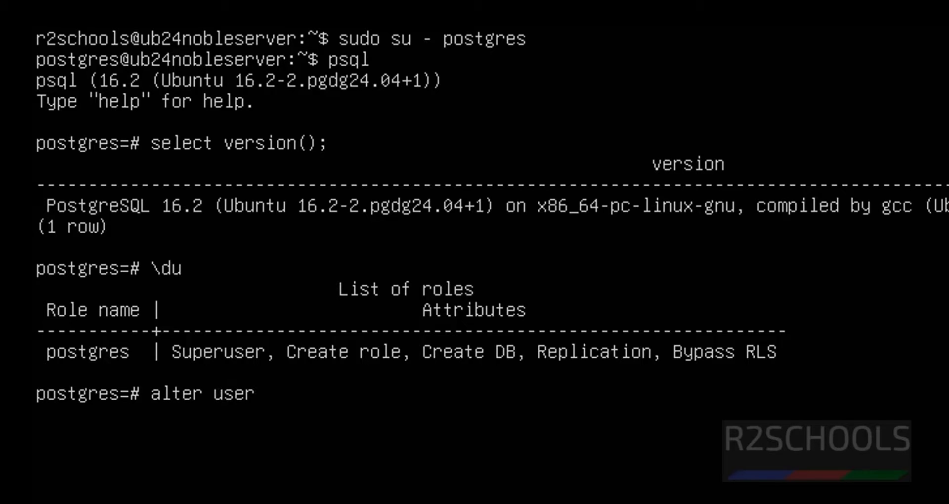
pyautogui.write('postgres')
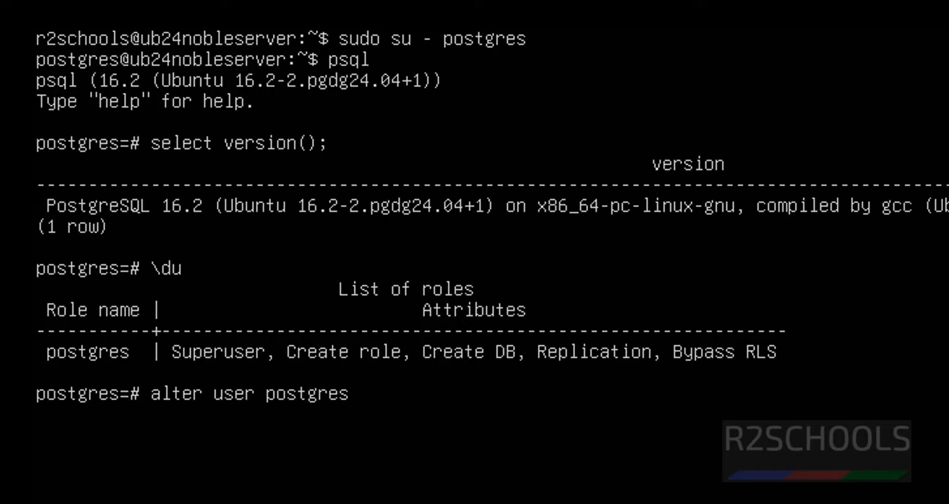
pyautogui.write('with')
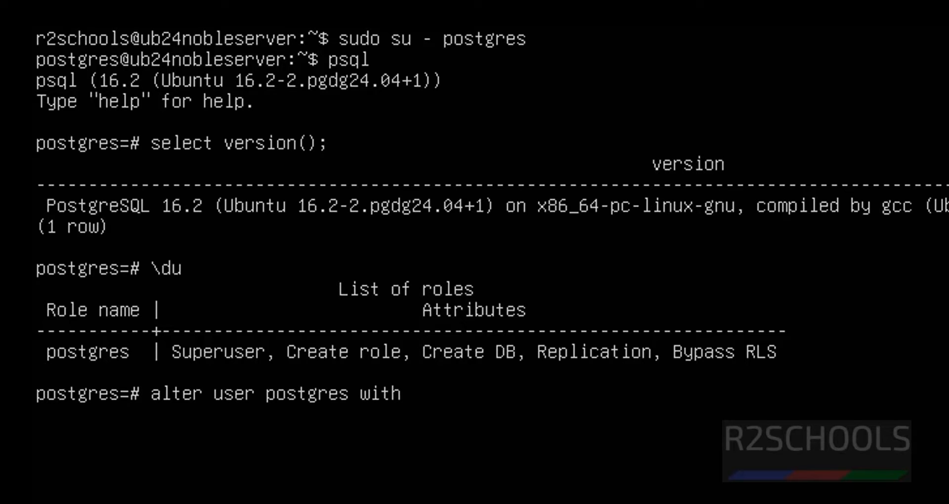
pyautogui.write('password')
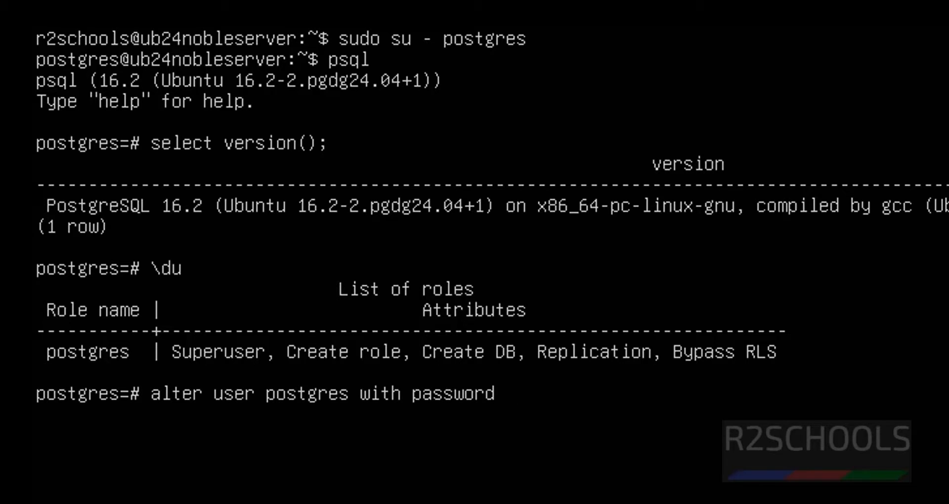
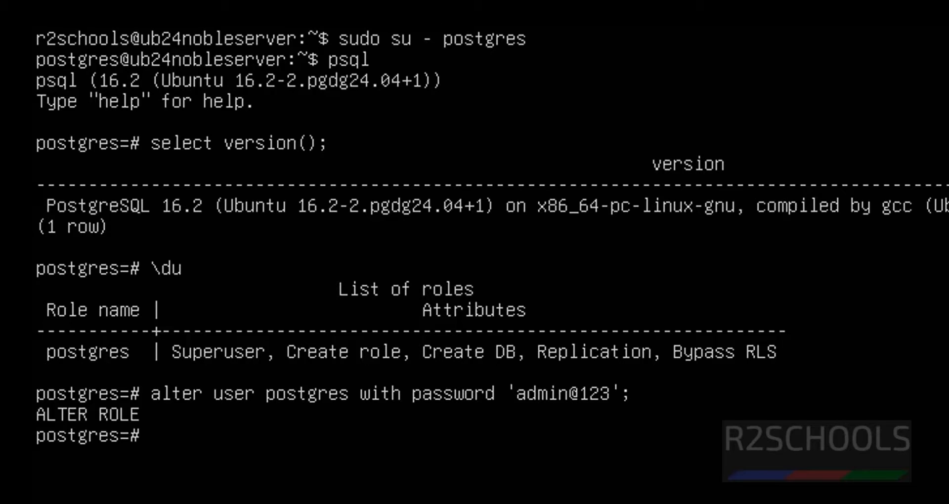
pyautogui.write('\\l')
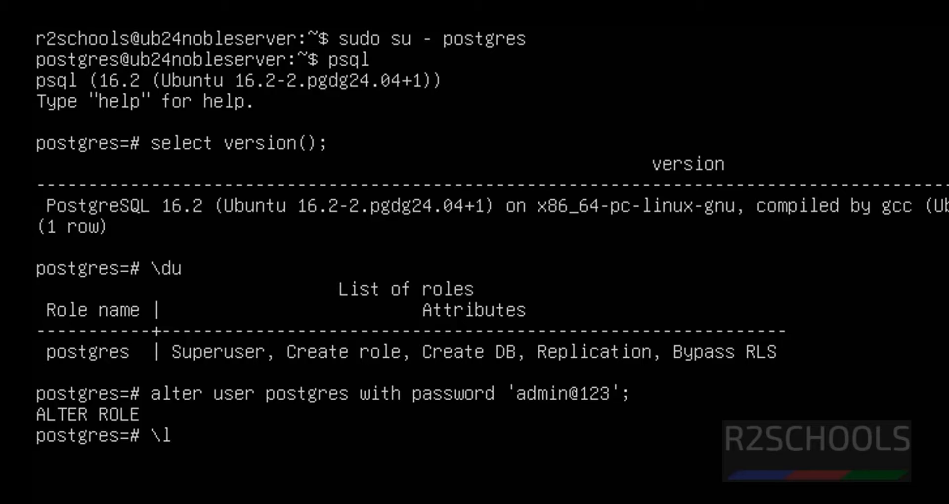
pyautogui.press('Return')
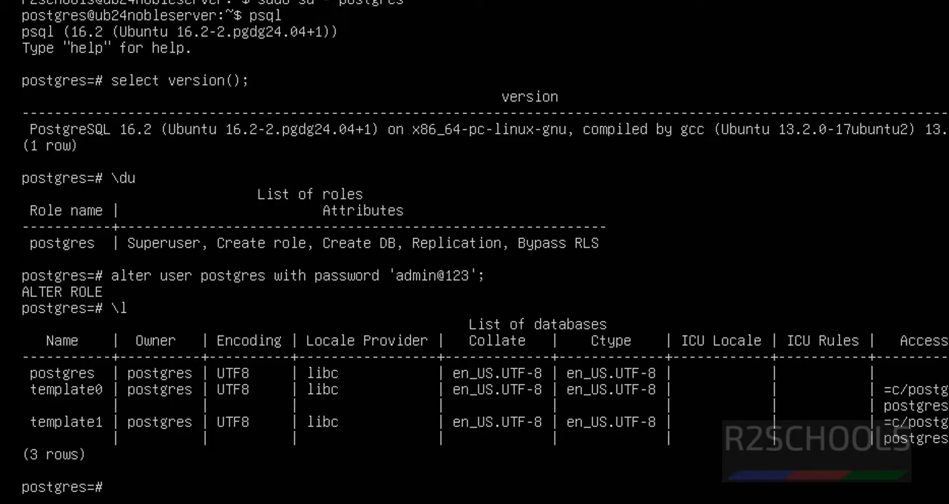
# Step: Create database r2schools, verify with \l, and begin 'create user james with password'
pyautogui.write('cret')
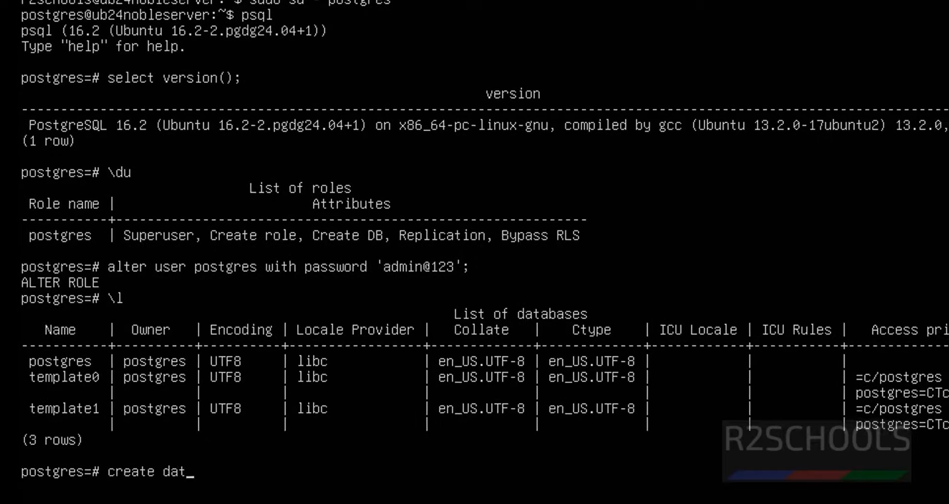
pyautogui.write('abase r2schools;')
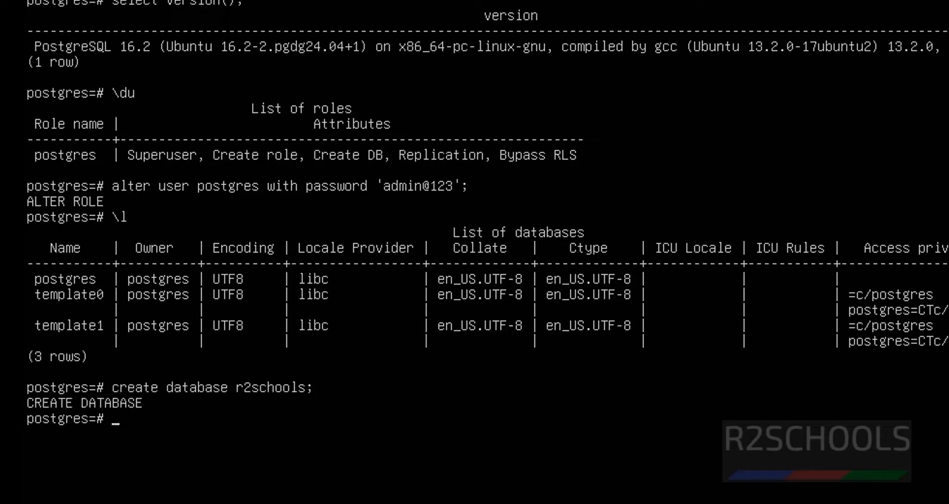
pyautogui.write('\\l')
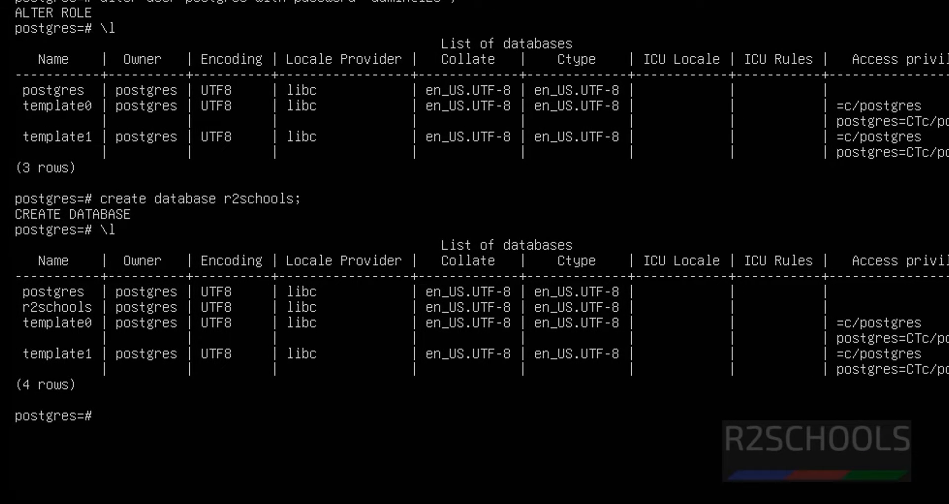
pyautogui.write('creat')
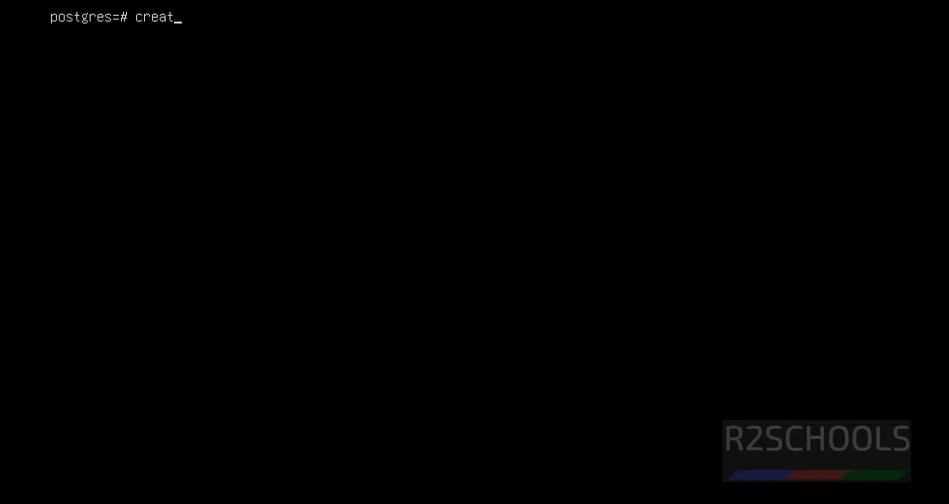
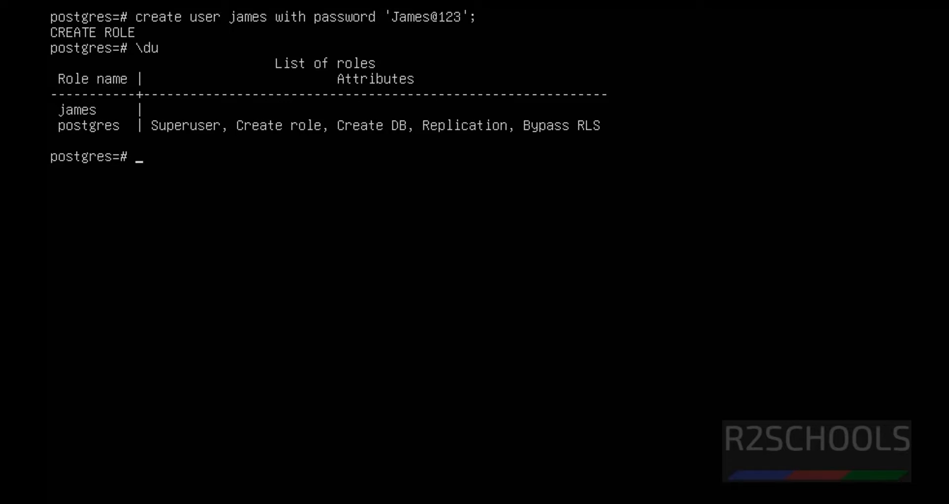
pyautogui.write('\\l')
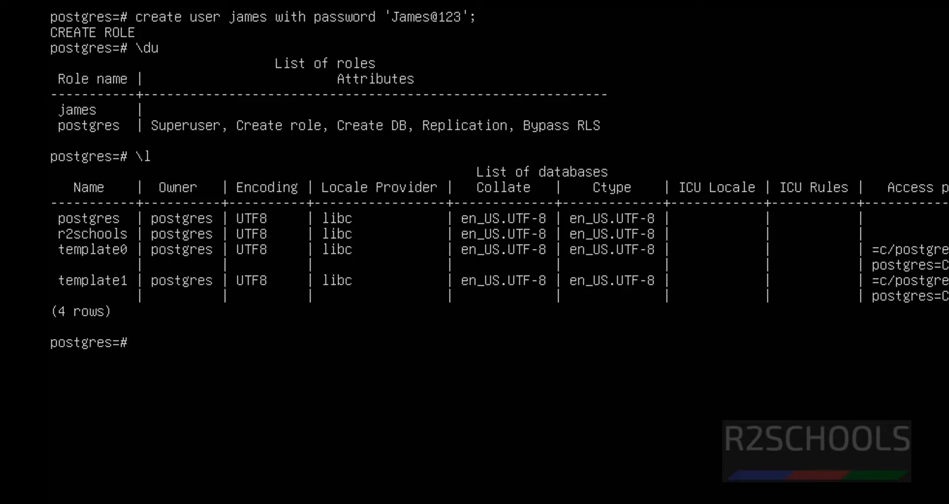
pyautogui.write('\\c')
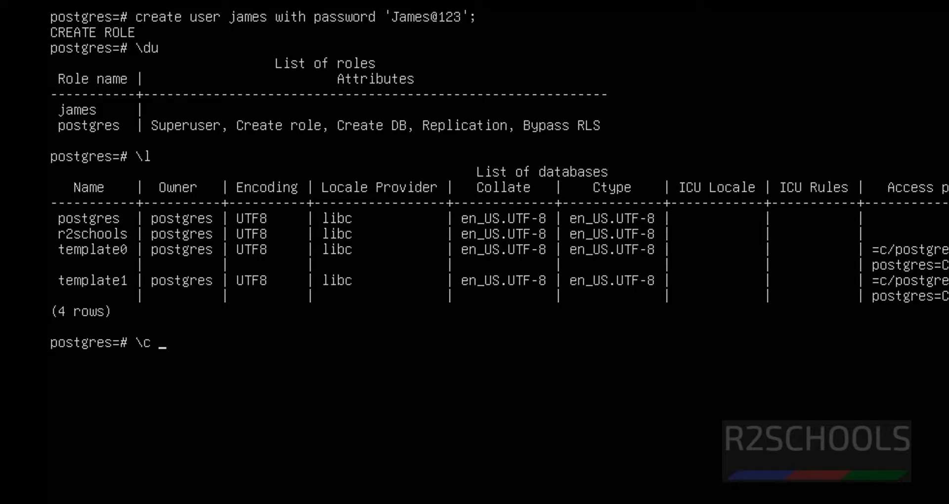
pyautogui.write('r2schoo')
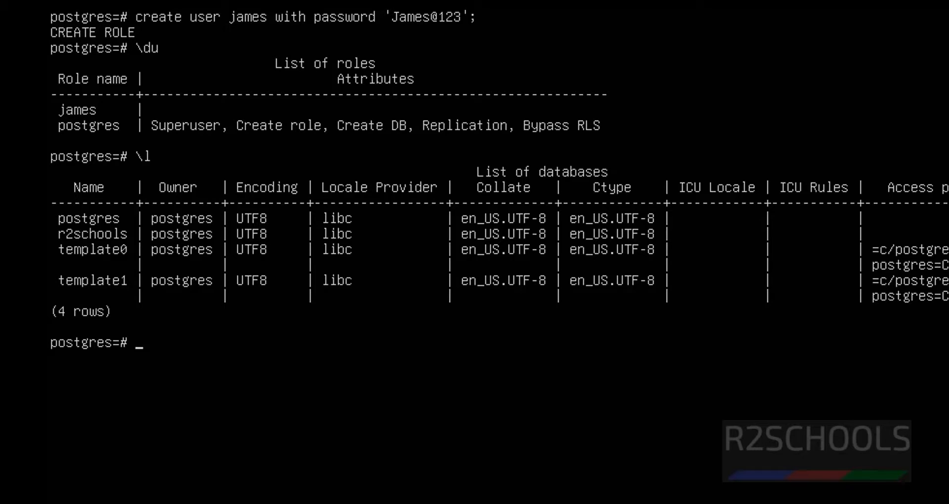
# Step: Connect the psql session to the r2schools database with \c r2schools
pyautogui.write('\\con')
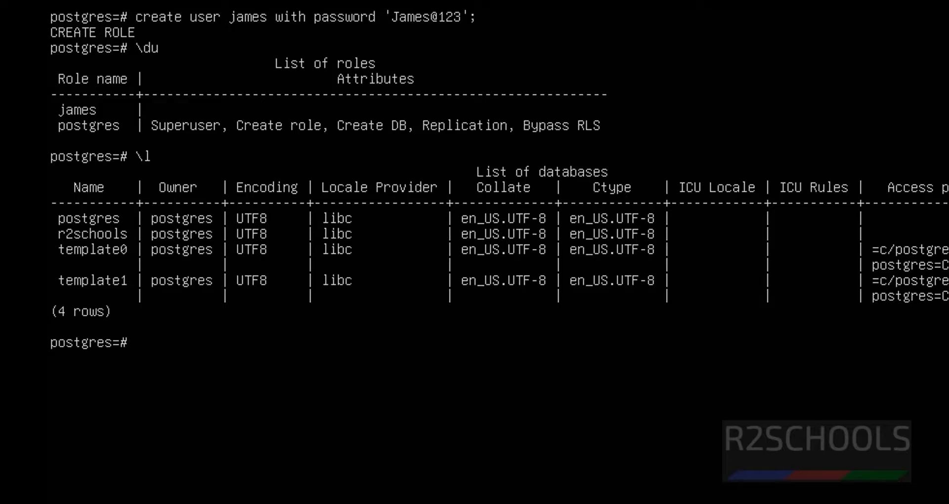
pyautogui.write('use r2schools;')
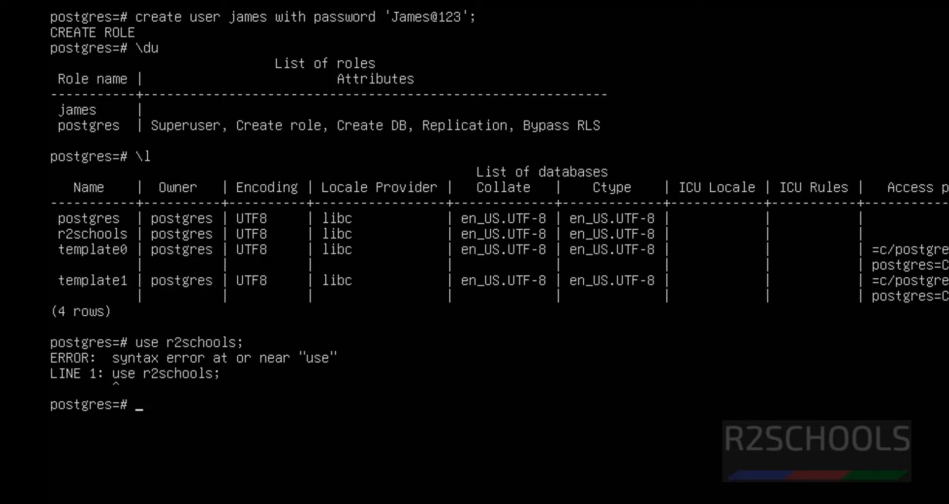
pyautogui.write('\\c')
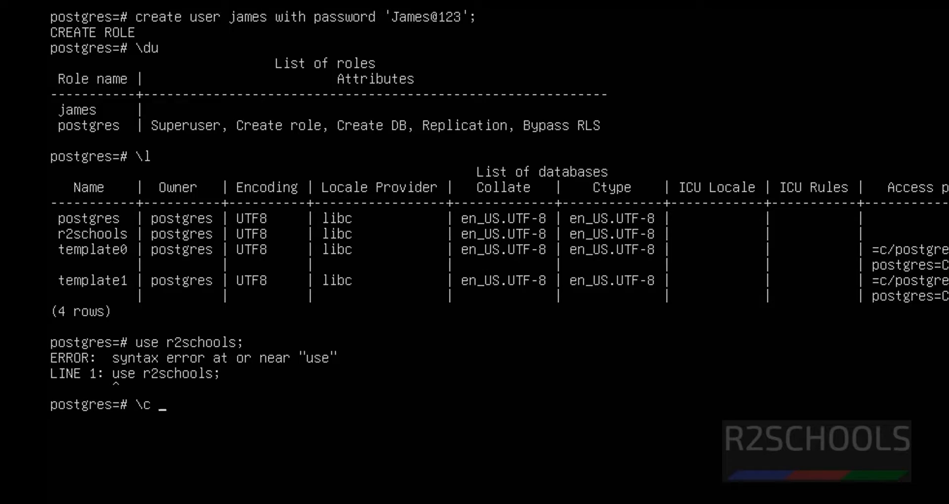
pyautogui.write('r2sd')
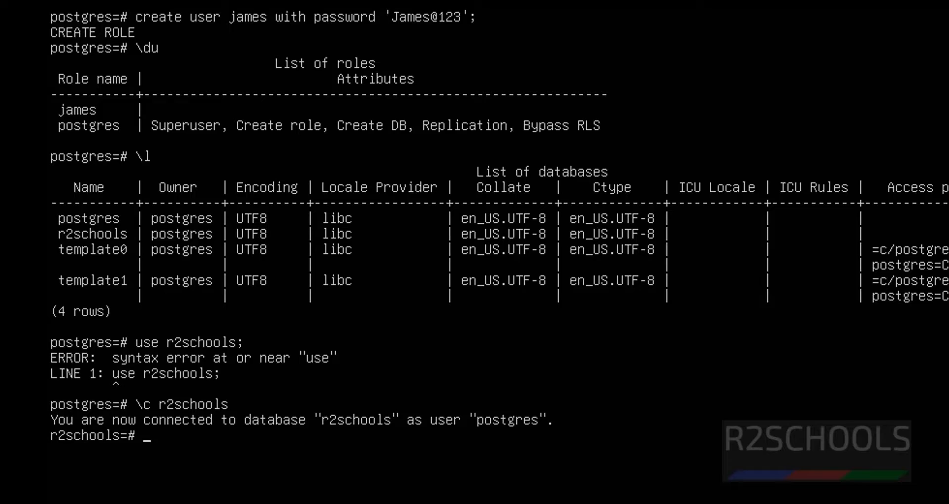
# Step: Check \dt and create table student(sno int, sname varchar(100))
pyautogui.write('\\dt')
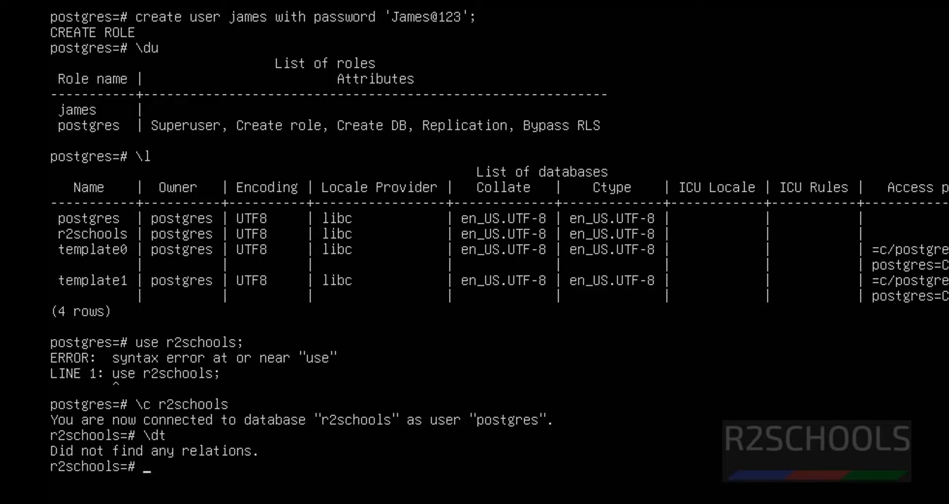
pyautogui.write('create table')
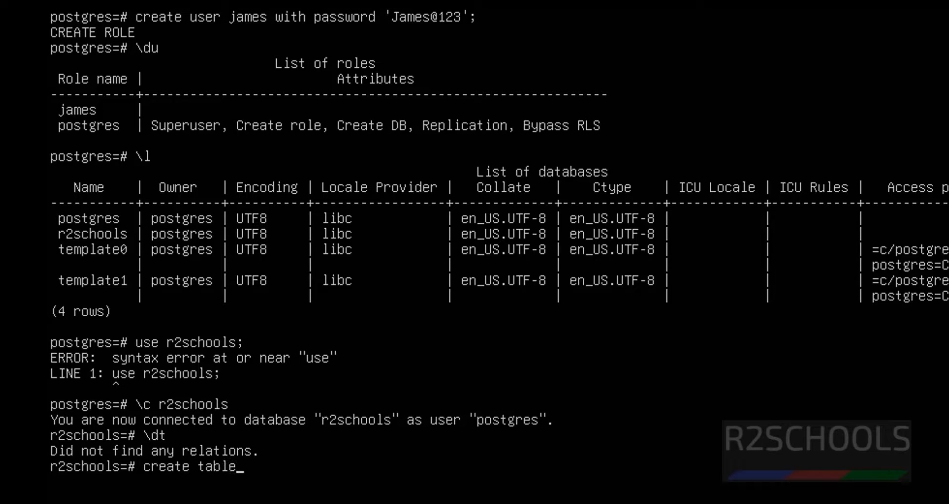
pyautogui.write('stude')
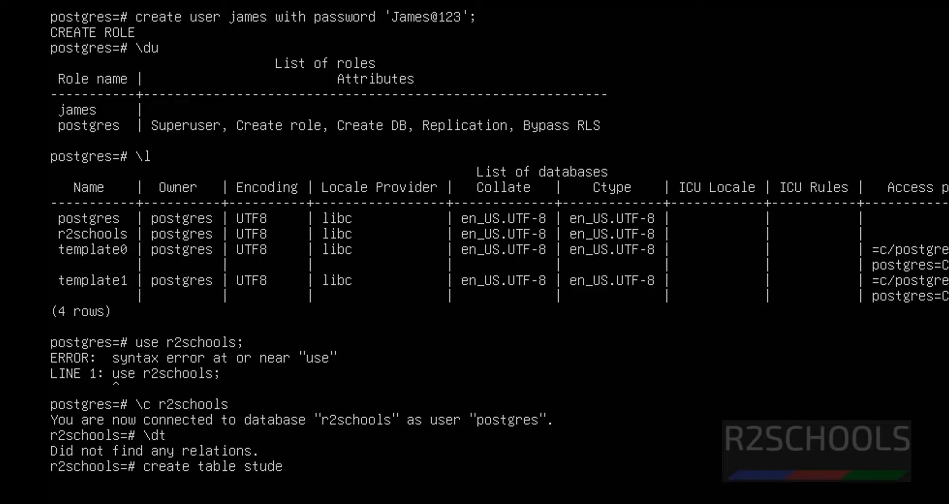
pyautogui.write('nt(sn')
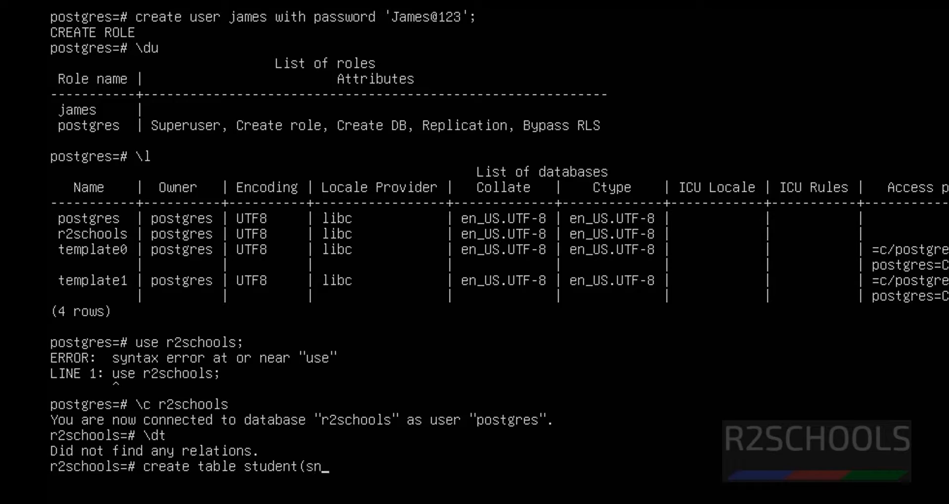
pyautogui.write('o int, sname')
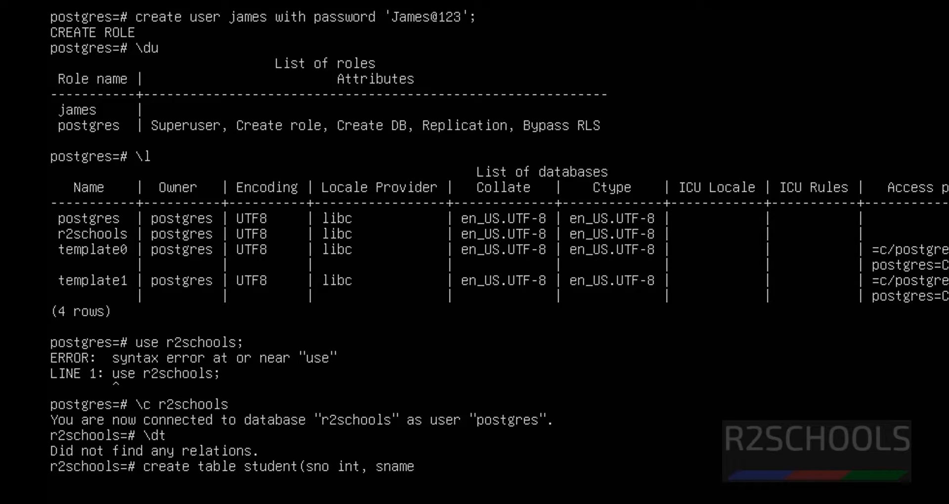
pyautogui.write('varchar(')
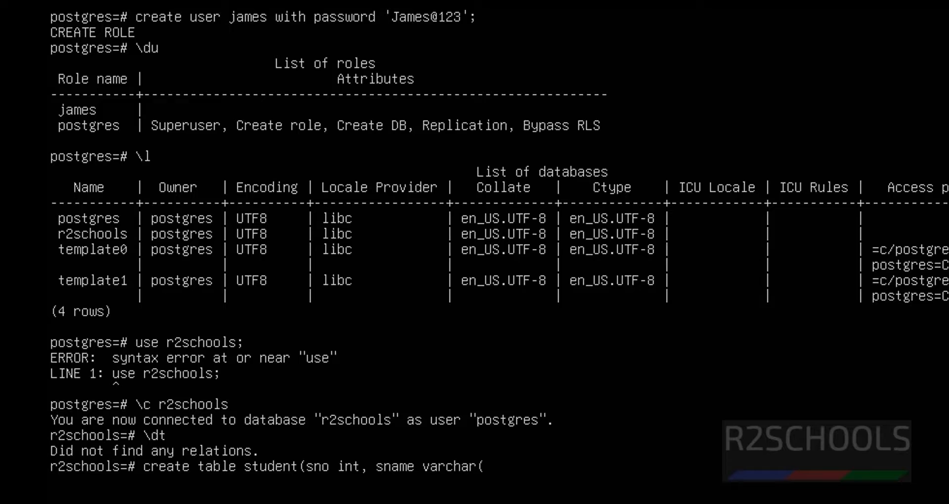
pyautogui.write('100));')
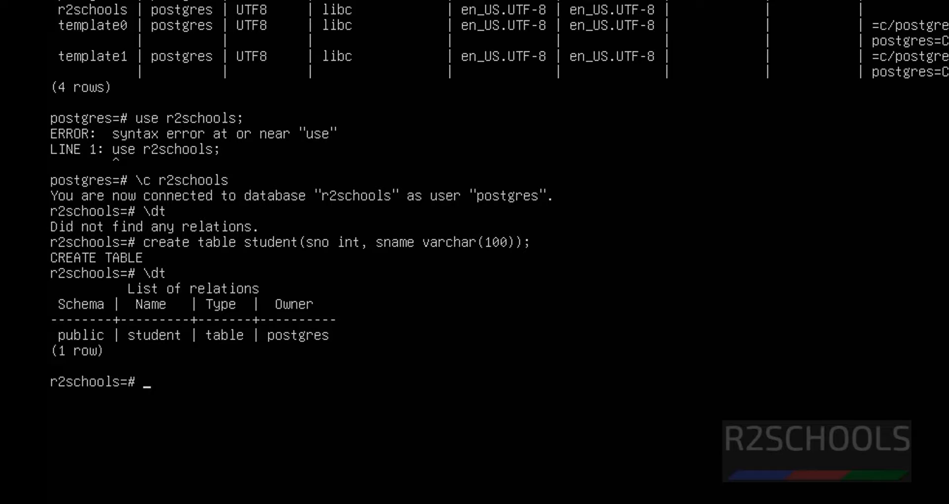
# Step: Insert rows (100,'James') and (101,'Vijay') into student and select * from student
pyautogui.write('insert ti')
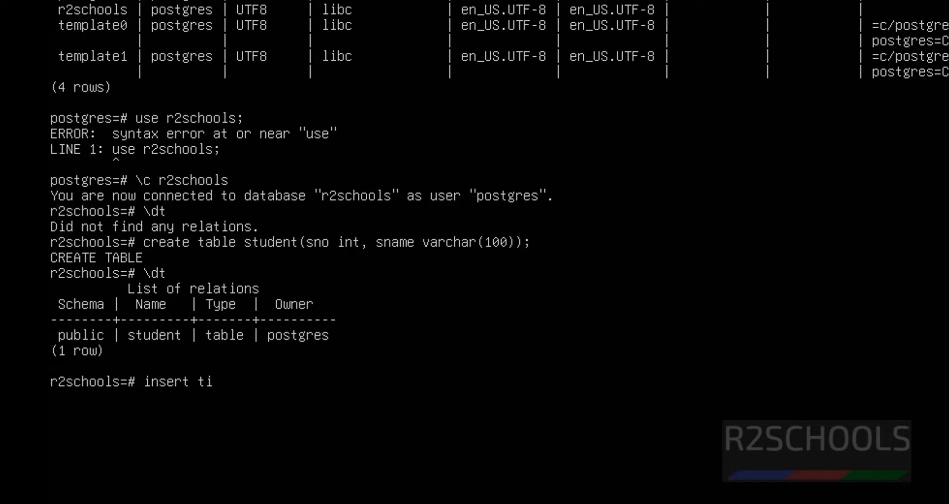
pyautogui.write('nto')
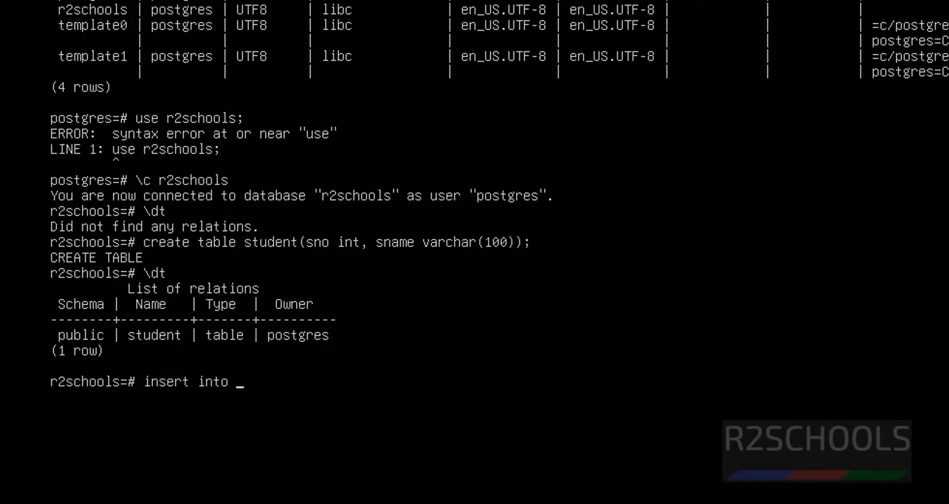
pyautogui.write('student v')
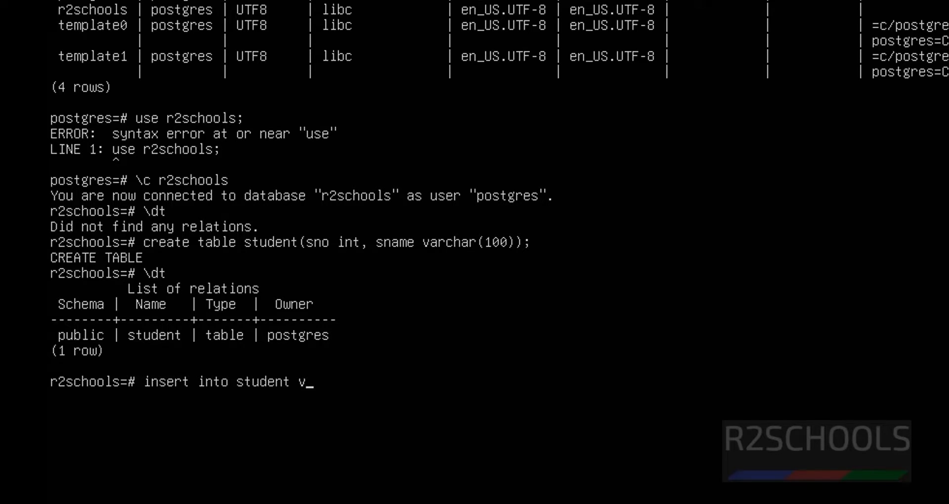
pyautogui.write('alues(100')
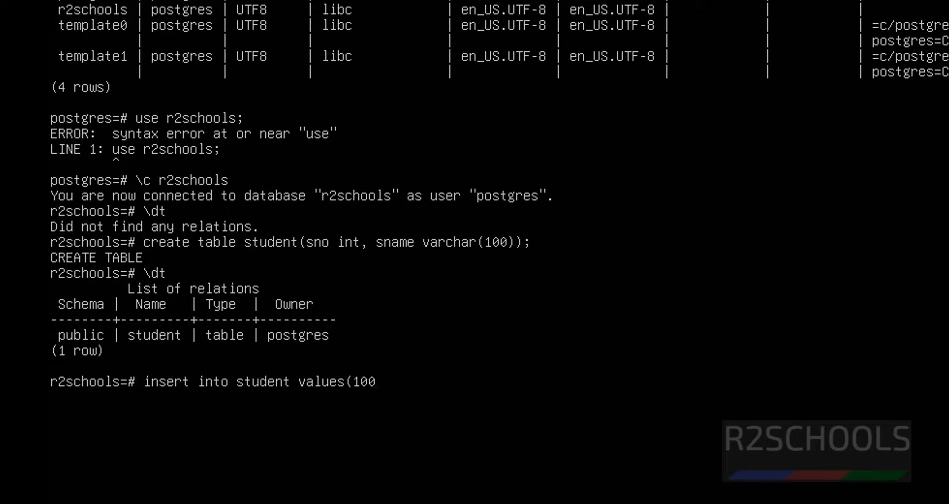
pyautogui.write(",'James');")
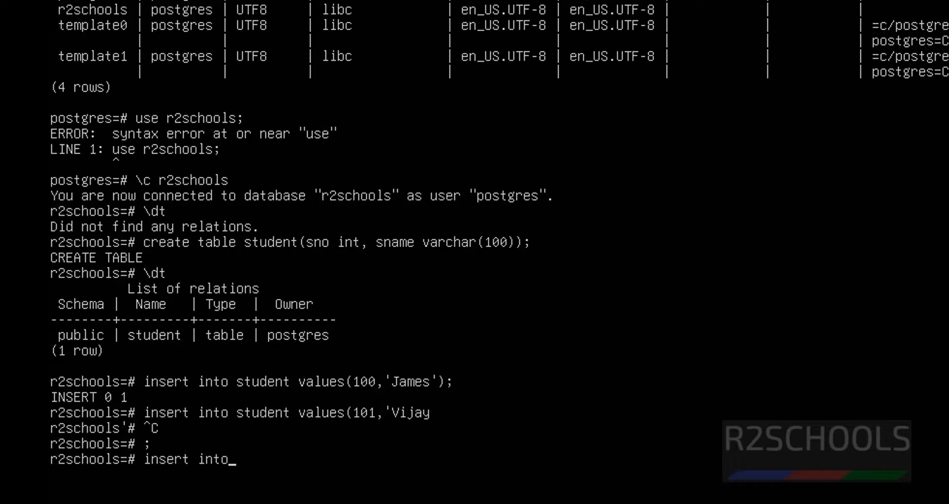
pyautogui.write('student values(')
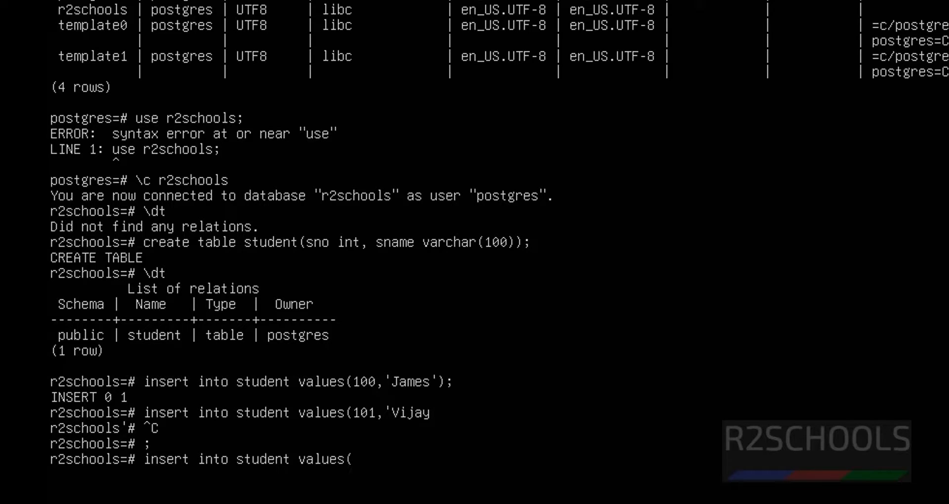
pyautogui.write('101,')
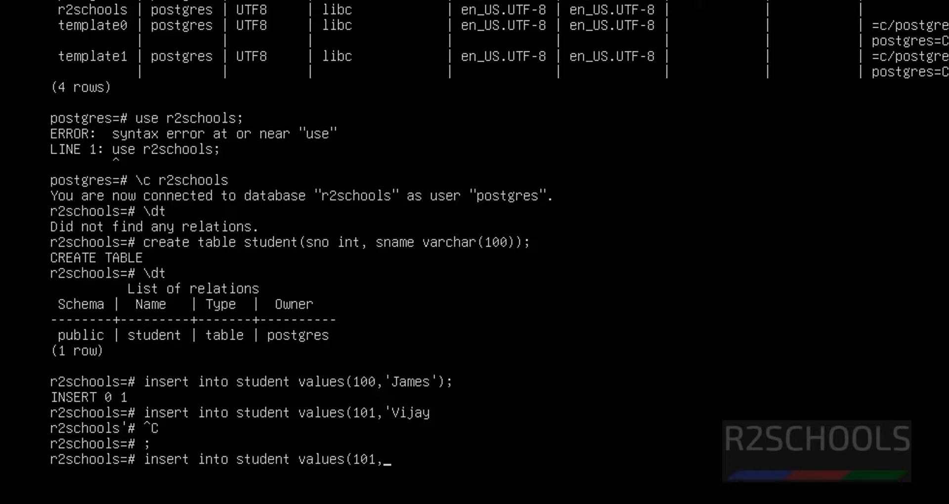
pyautogui.write("'Vijay');")
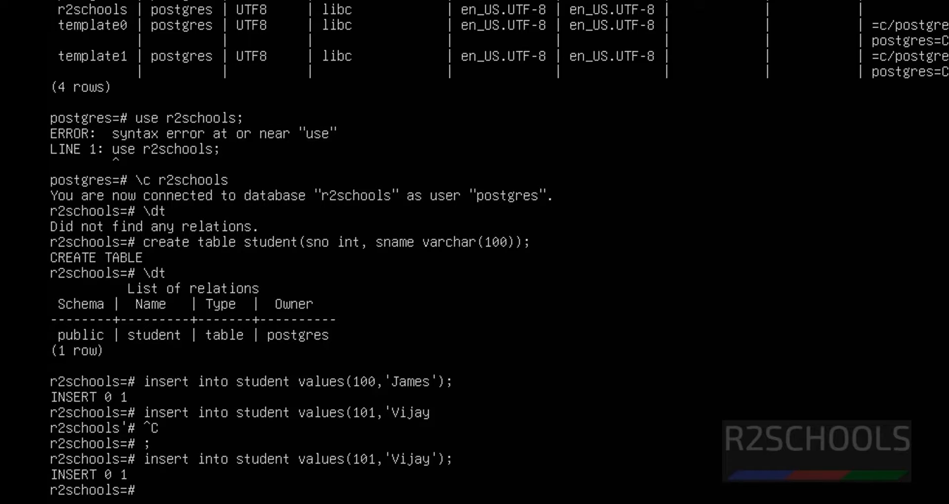
pyautogui.write('select')
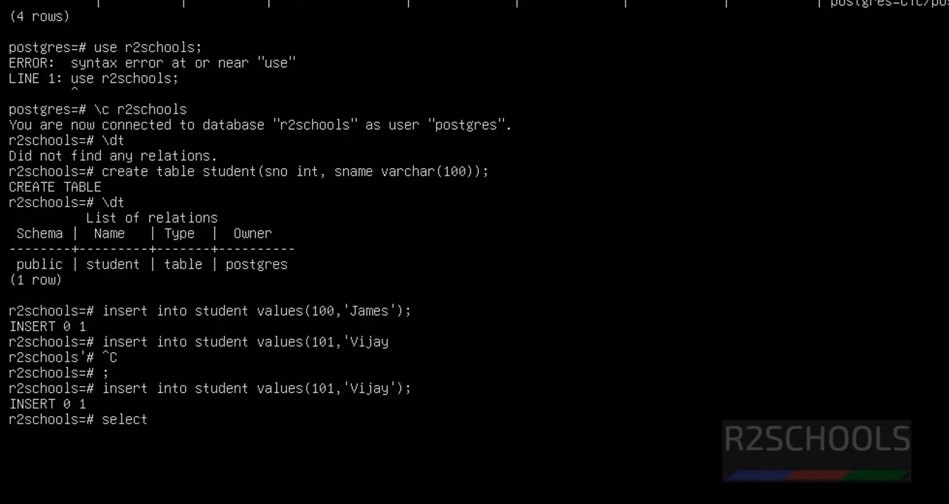
pyautogui.write('* from student;')
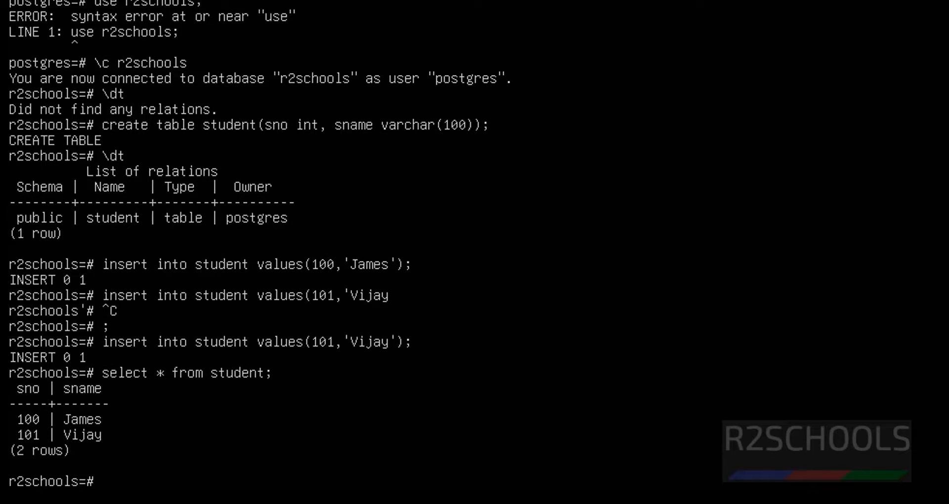
# Step: Show the config_file and hba_file paths under /etc/postgresql/16/main, then leave psql
pyautogui.write('show')
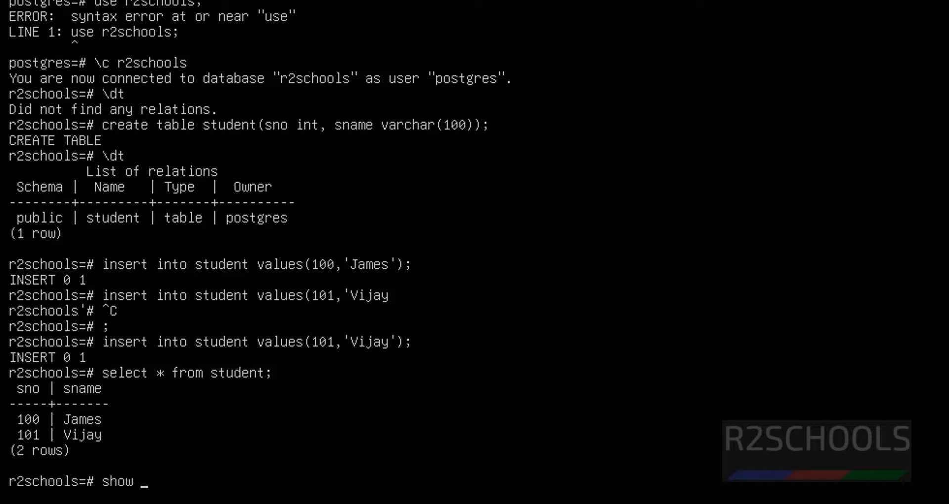
pyautogui.write('config_file;')
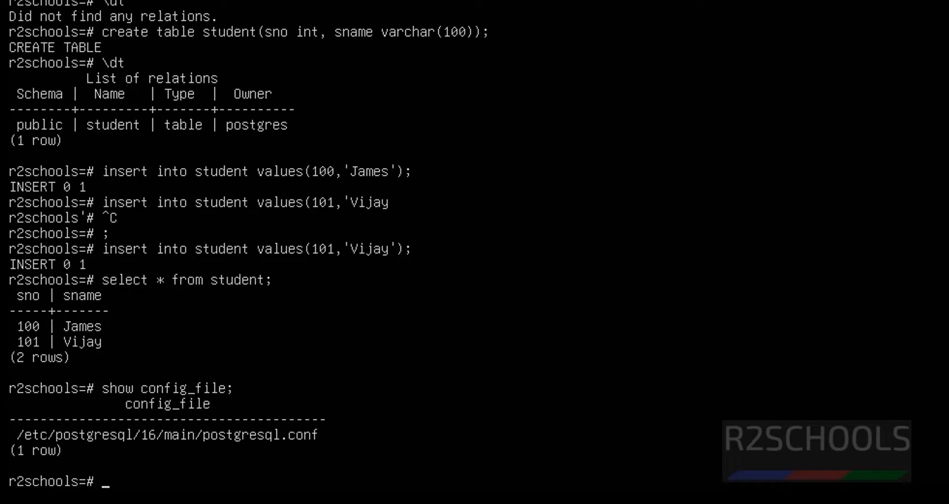
pyautogui.write('show')
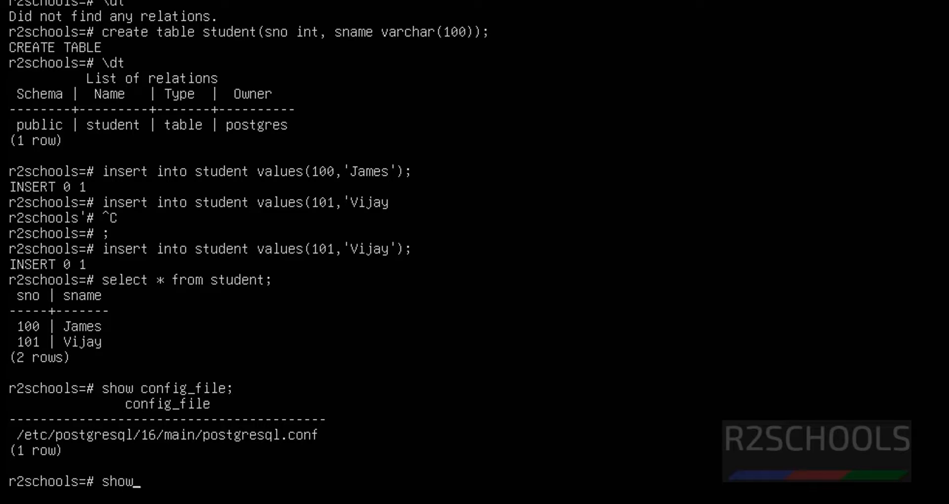
pyautogui.write('hba_file;')
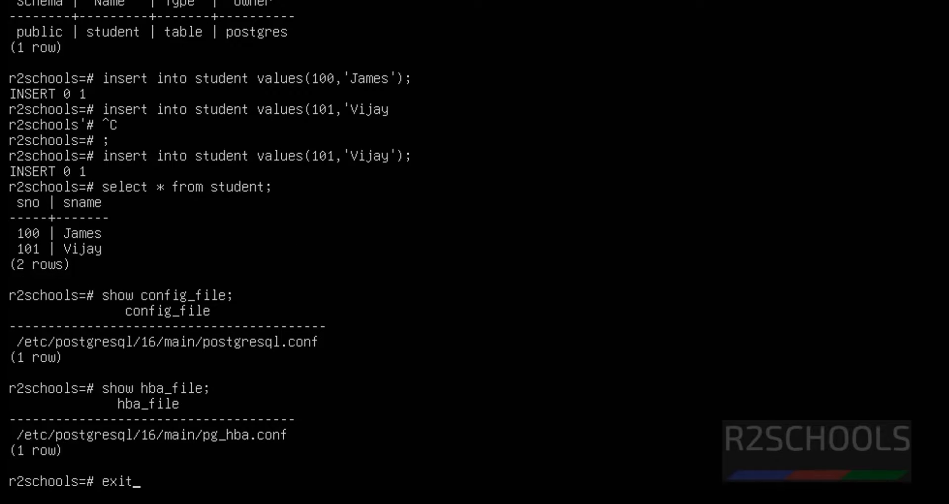
pyautogui.press('Return')
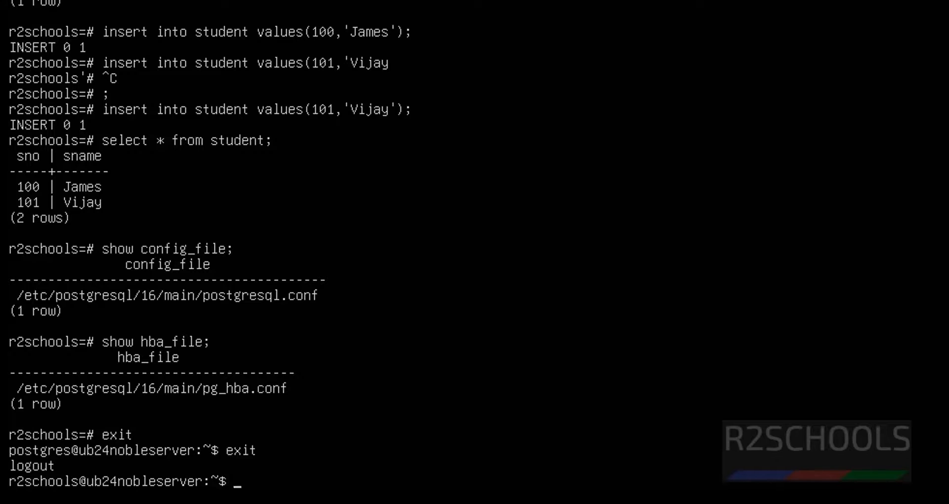
# Step: Check the postgresql service status, then stop it with sudo systemctl stop postgresql
pyautogui.write('sudo')
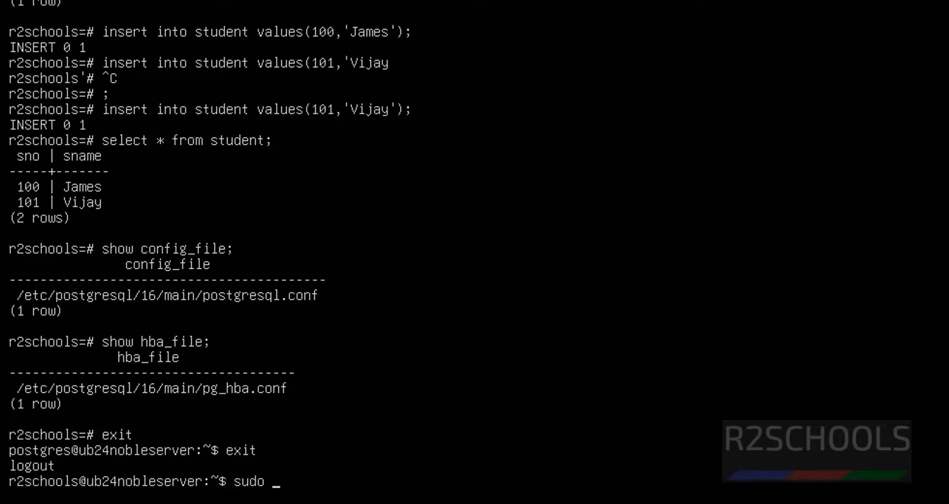
pyautogui.write('systemctl status postgresql')
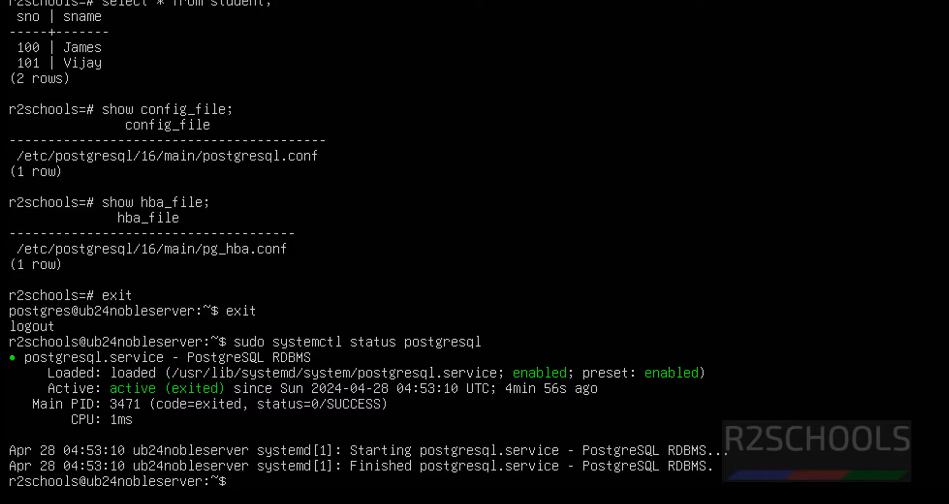
pyautogui.write('sudo systemctl')
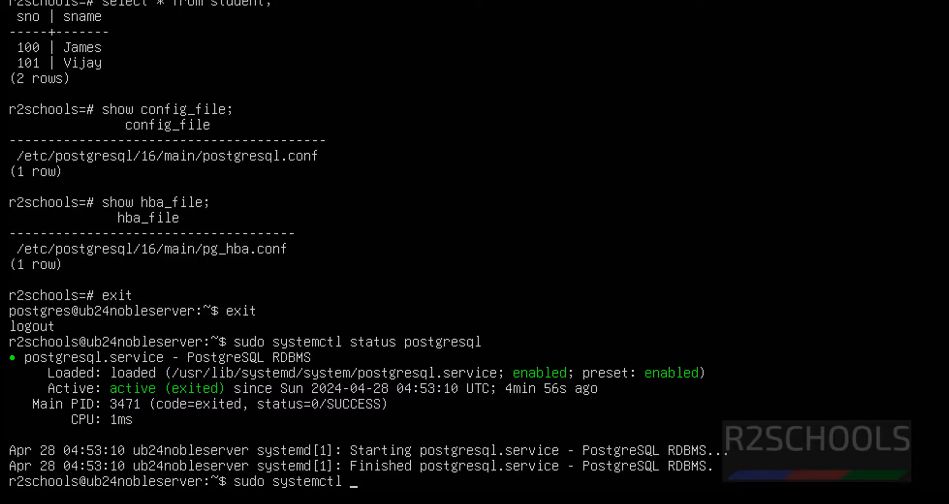
pyautogui.write('stop postgresql')
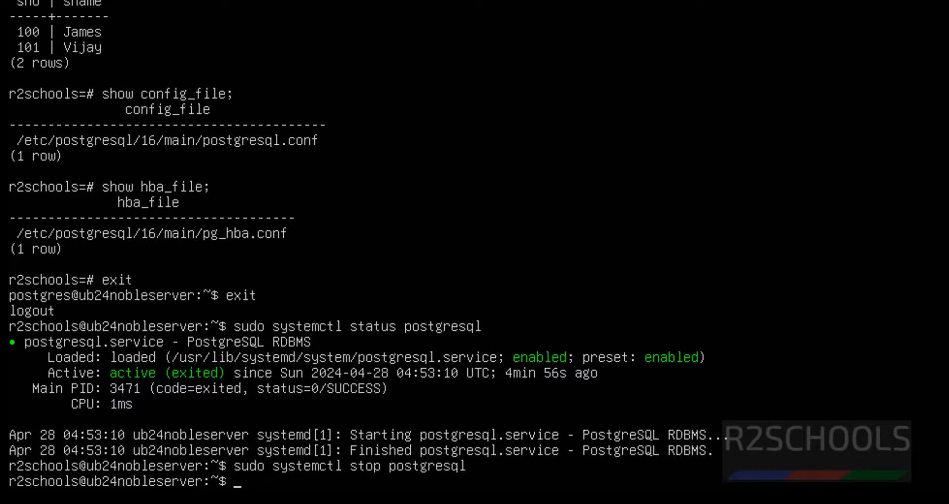
# Step: As the postgres user confirm psql cannot connect, exit, then issue the service start command
pyautogui.write('sudo su')
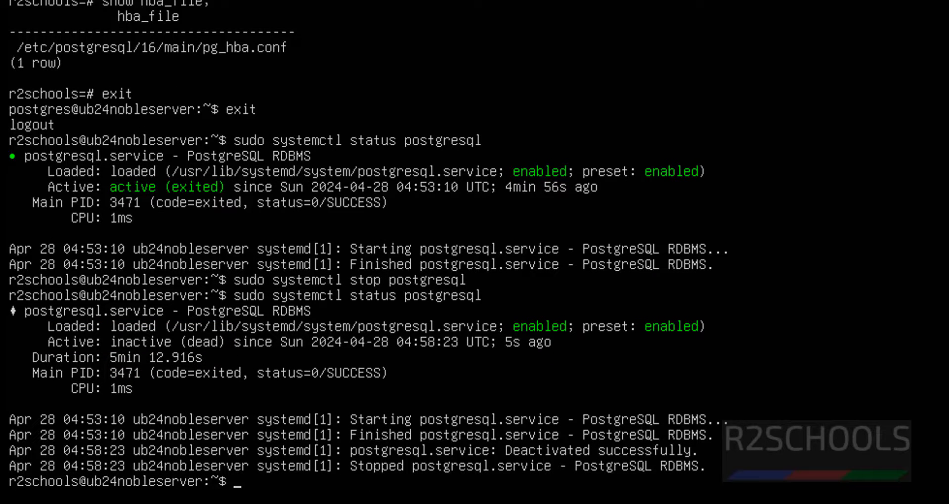
pyautogui.write('sudo su - postgres')
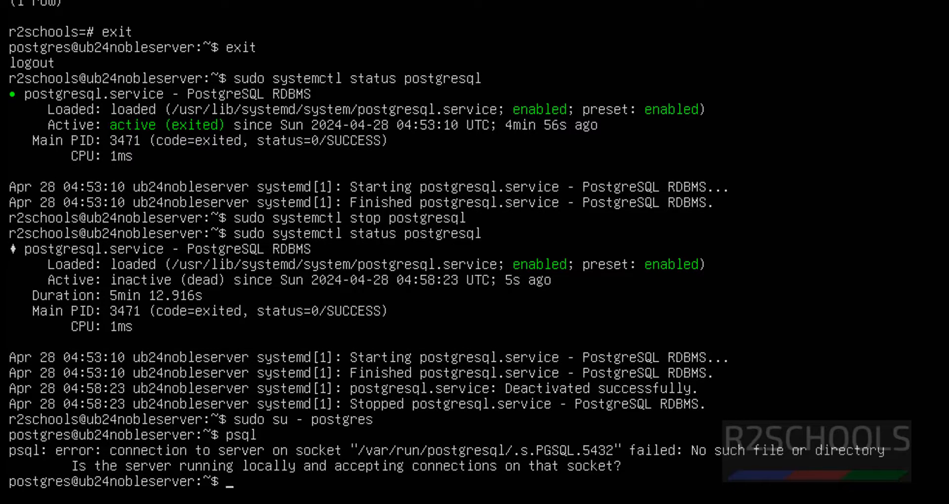
pyautogui.write('e')
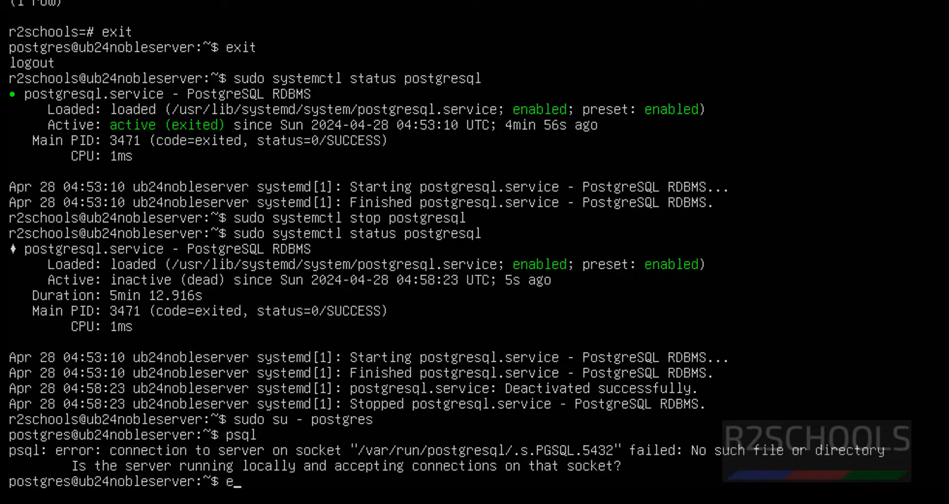
pyautogui.press('Return')
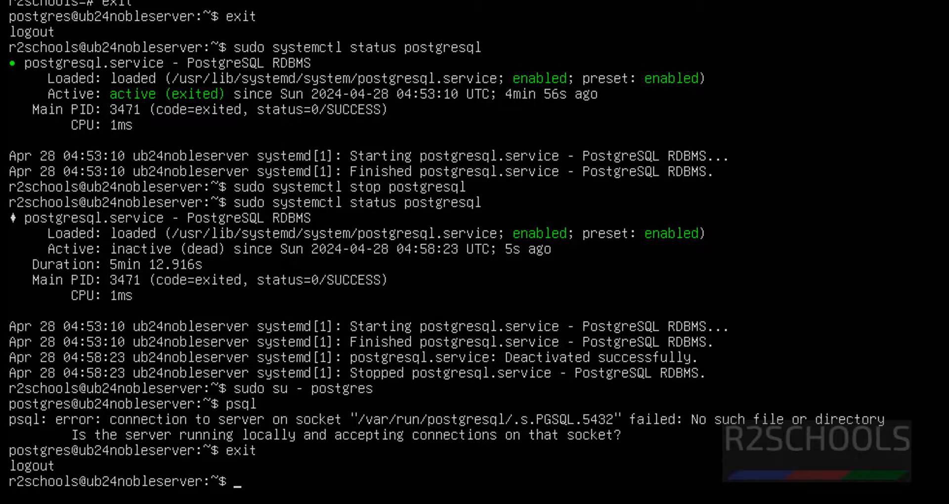
pyautogui.write('sudo systemctl stop postgresql')
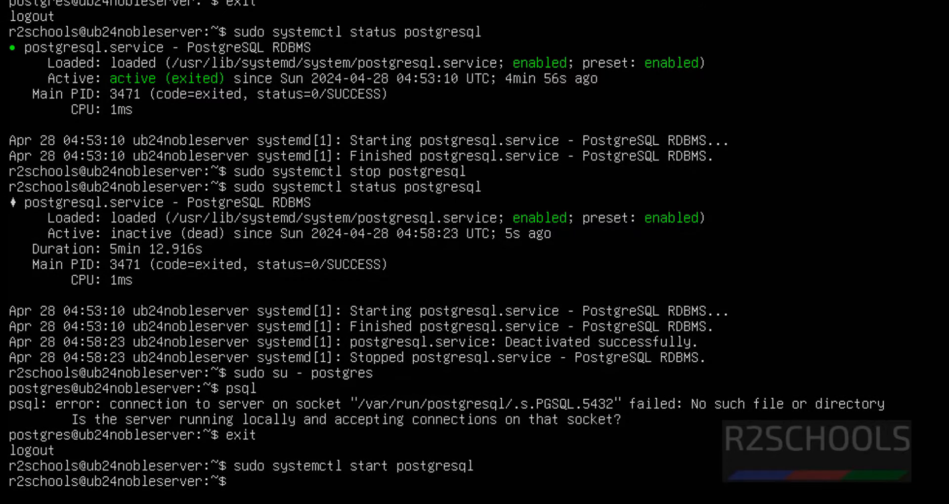
# Step: Confirm postgresql is active with systemctl status, then run sudo systemctl restart postgresql
pyautogui.write('sudo systemctl status postgresql')
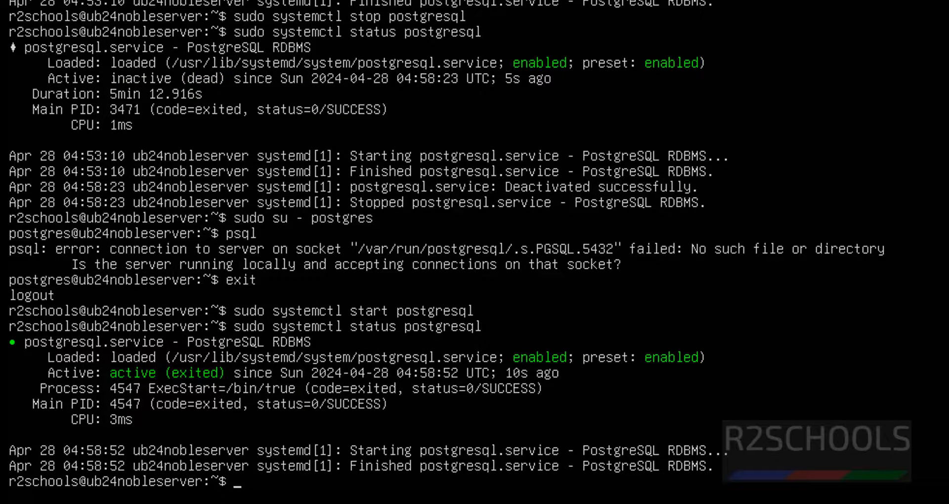
pyautogui.write('sudo')
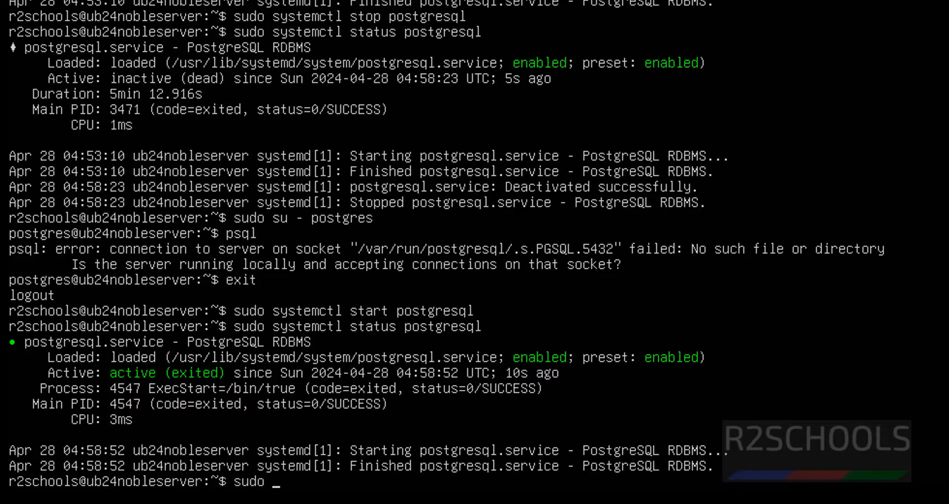
pyautogui.write('system')
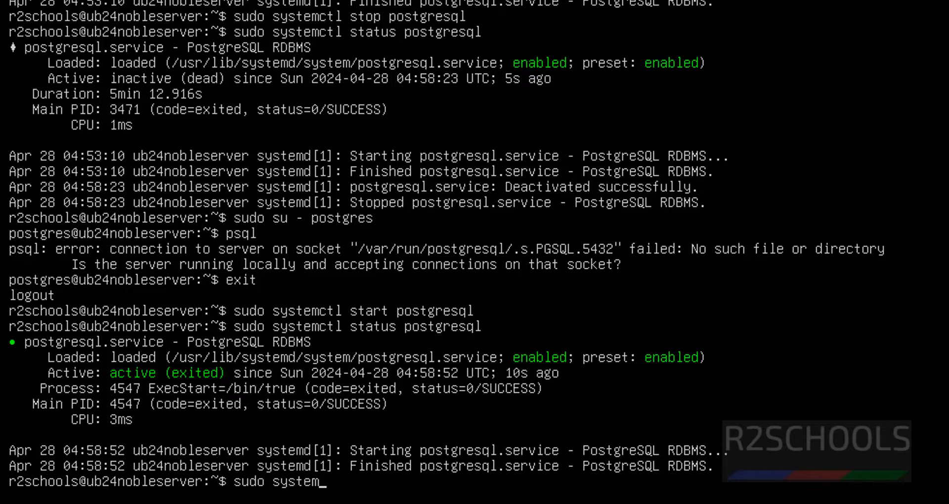
pyautogui.write('ctl rest')
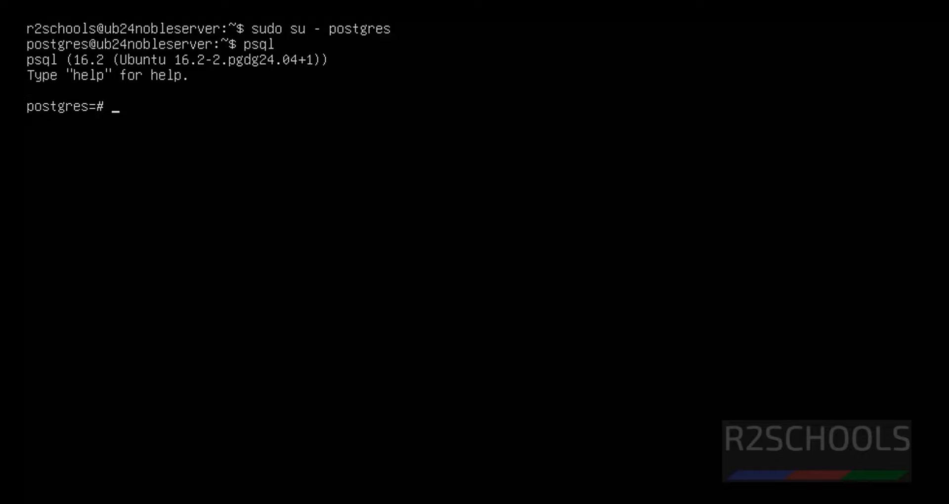
# Step: Show config_file in psql to get /etc/postgresql/16/main/postgresql.conf, then quit with \q
pyautogui.write('show co')
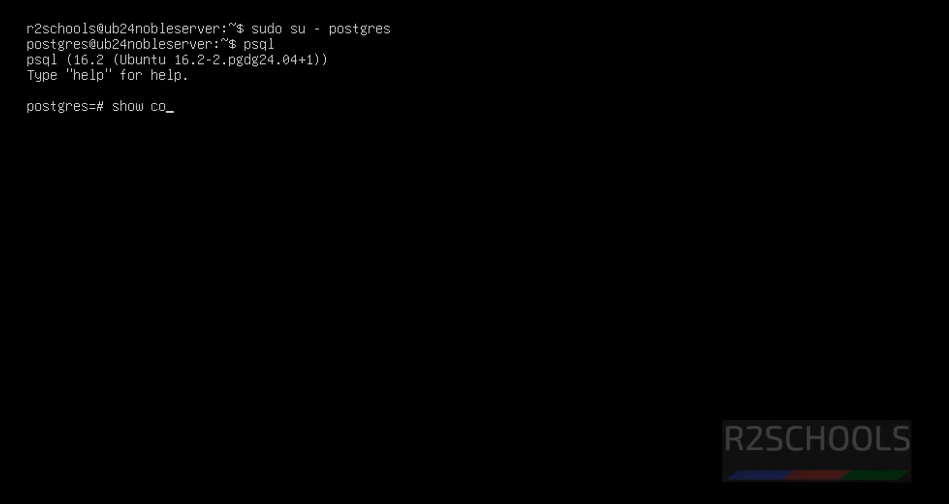
pyautogui.write('nfig_file;')
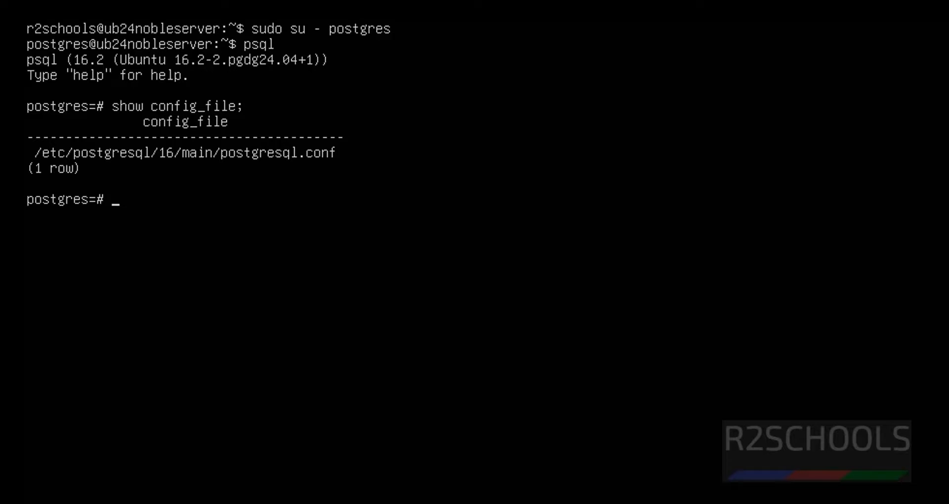
pyautogui.write('\\q')
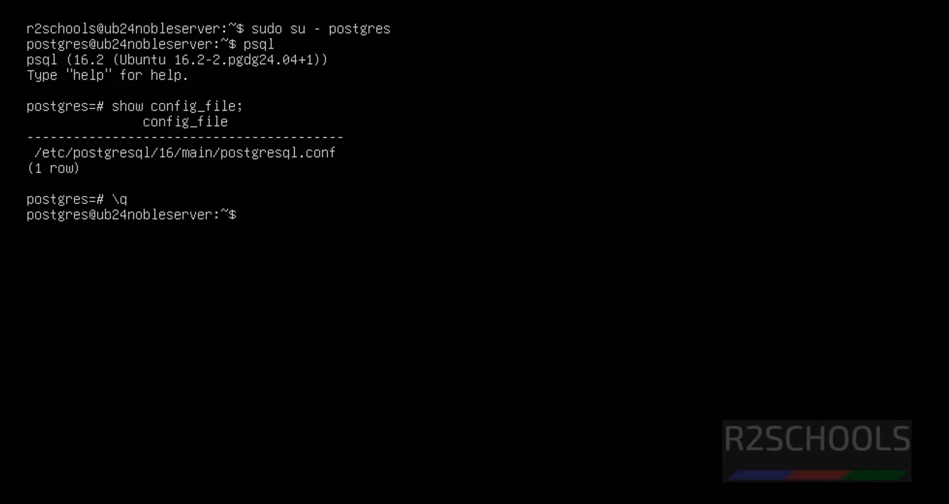
# Step: Open /etc/postgresql/16/main/postgresql.conf in vi for editing
pyautogui.write('vi')
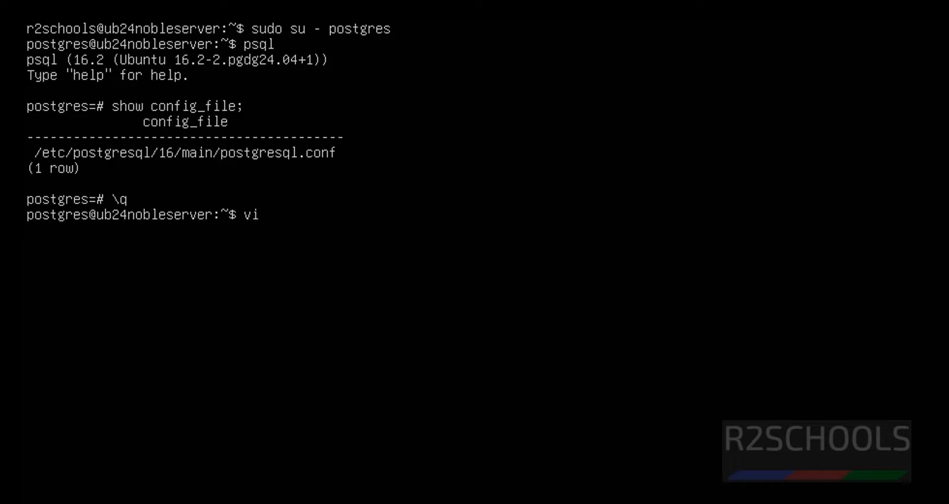
pyautogui.write('et')
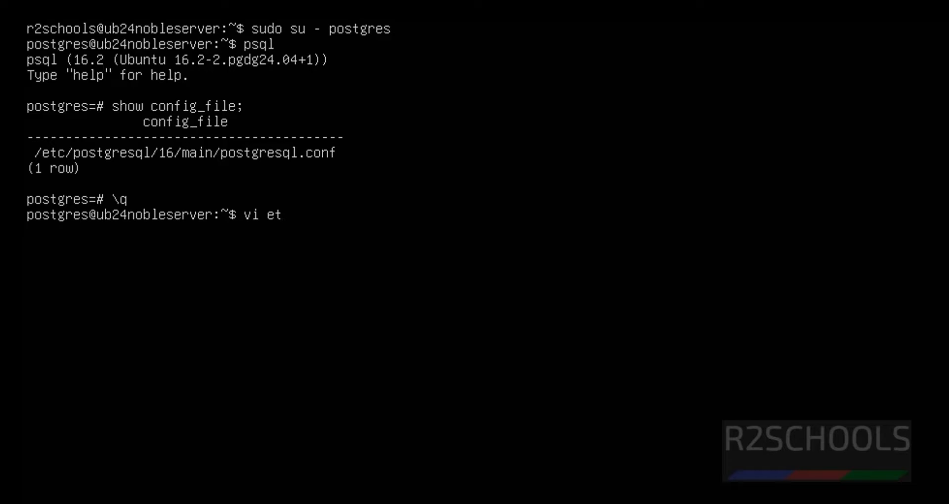
pyautogui.write('/etc/')
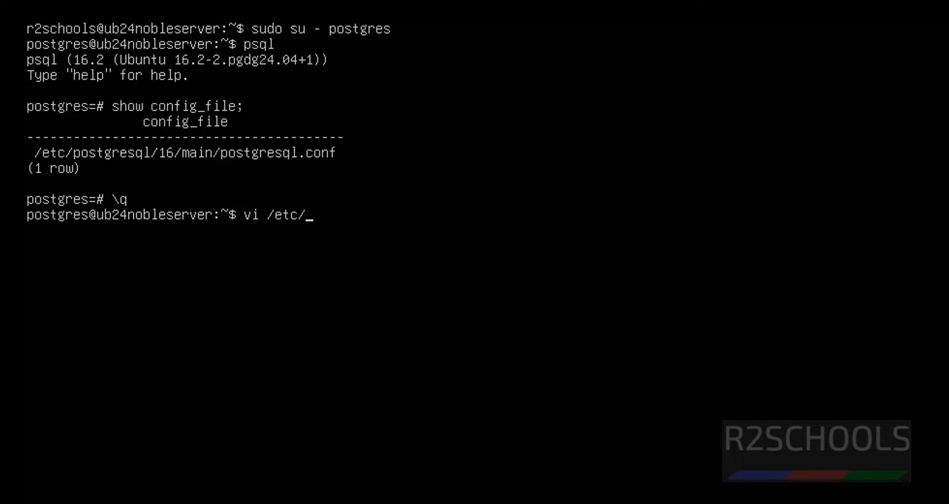
pyautogui.write('postgresql')
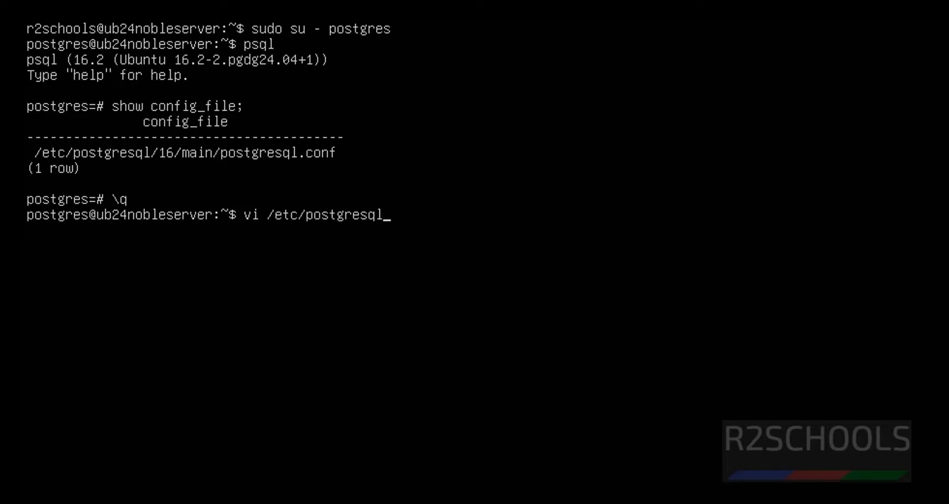
pyautogui.write('/')
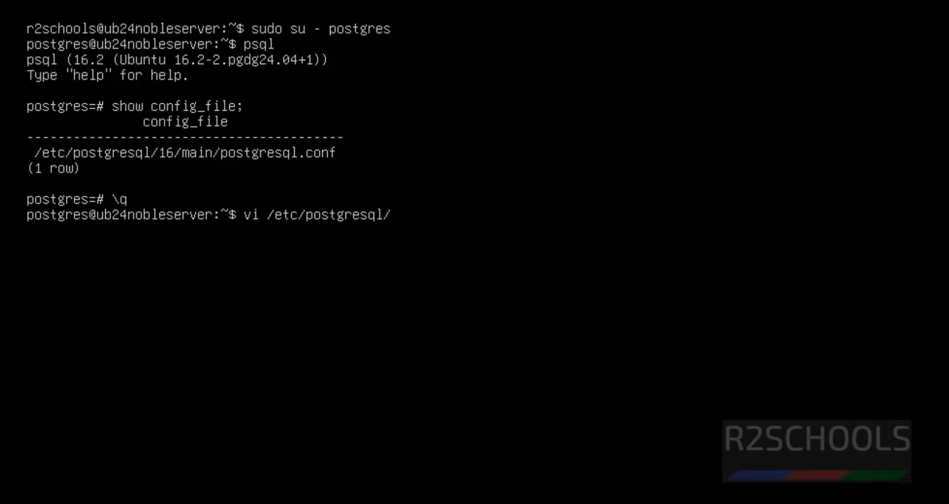
pyautogui.write('16/m')
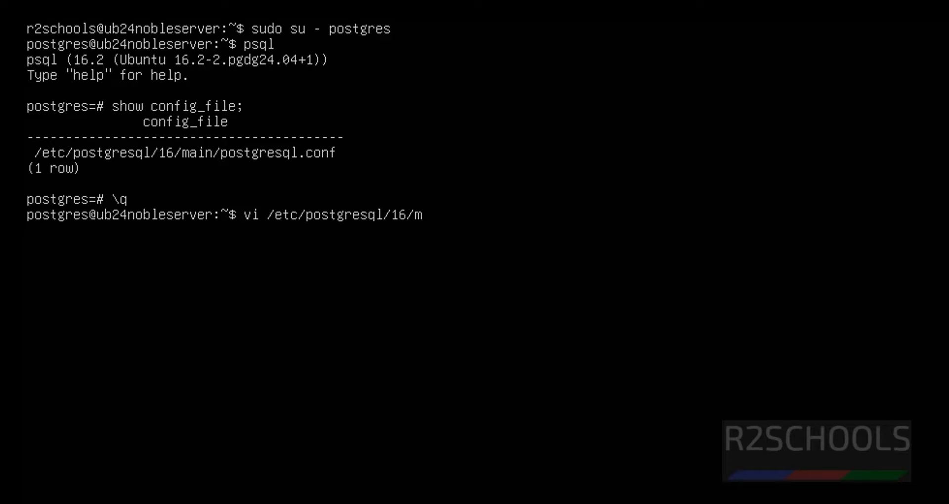
pyautogui.write('ain/postgresql.conf')
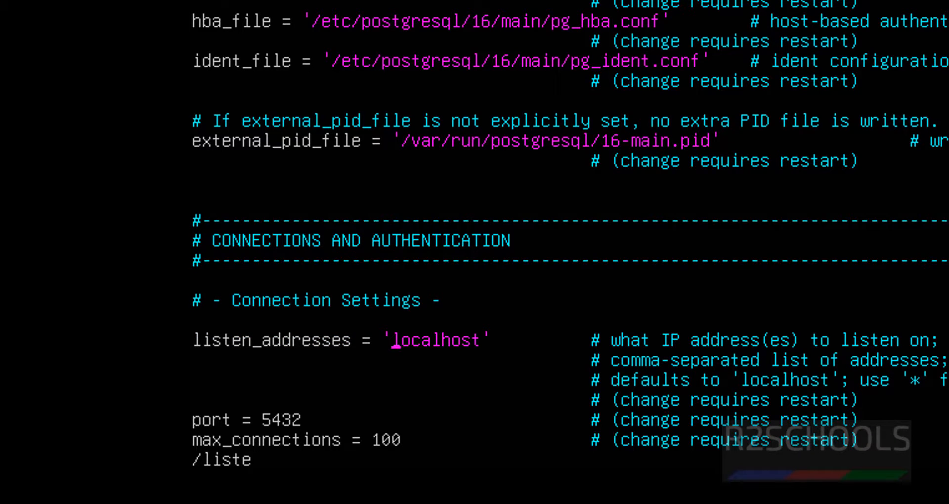
# Step: Change listen_addresses from 'localhost' to '*' in vi and save postgresql.conf with :wq
pyautogui.write('t')
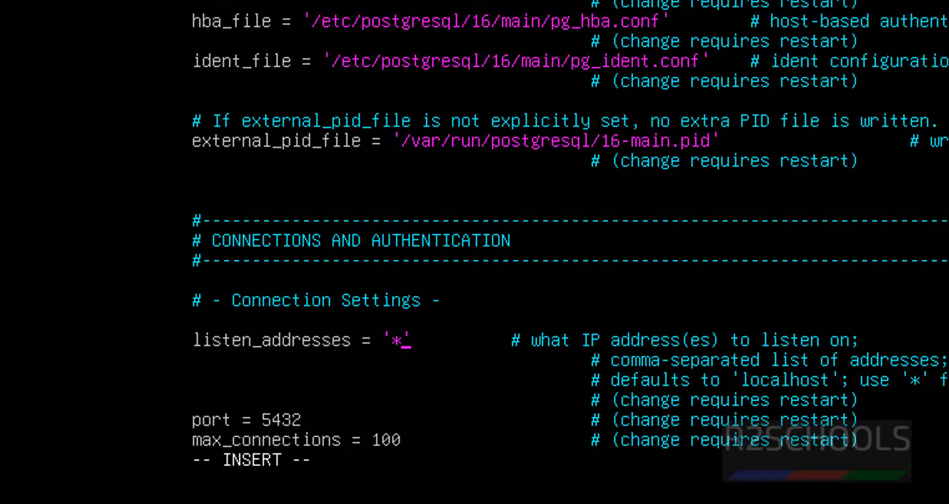
pyautogui.press('Escape')
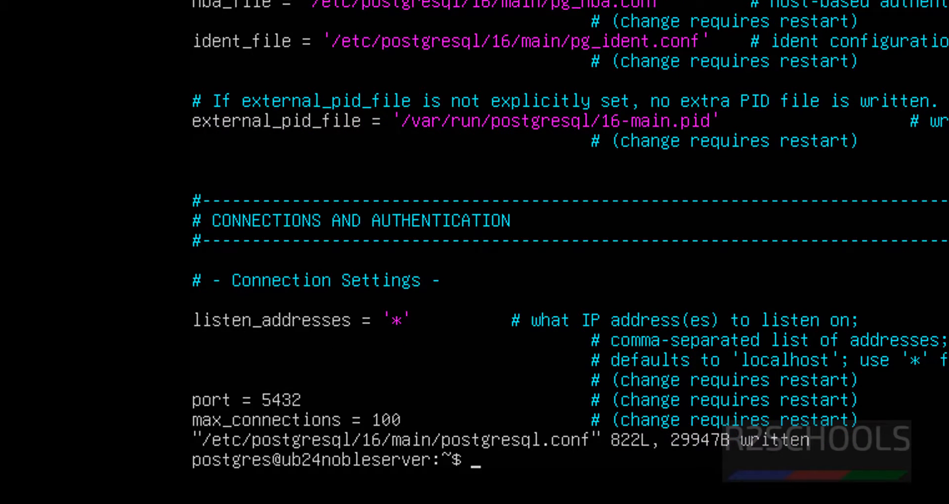
# Step: Open /etc/postgresql/16/main/pg_hba.conf in vi and start a new 'host all all' rule at the end
pyautogui.write('vi /etc/postgresql/16/main/')
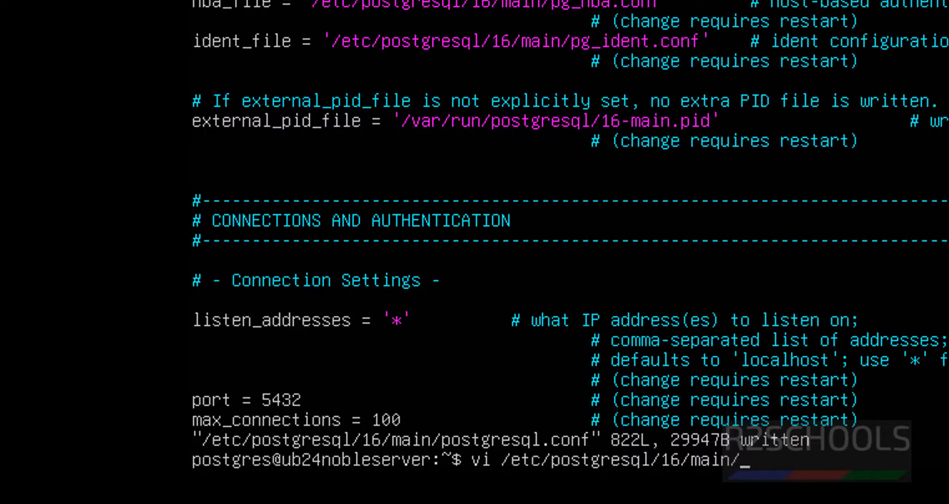
pyautogui.write('pg_hb')
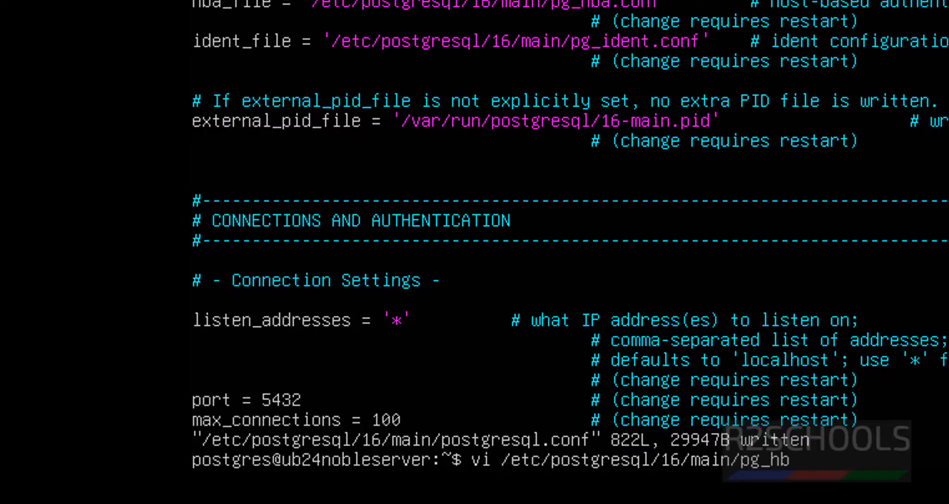
pyautogui.press('Return')
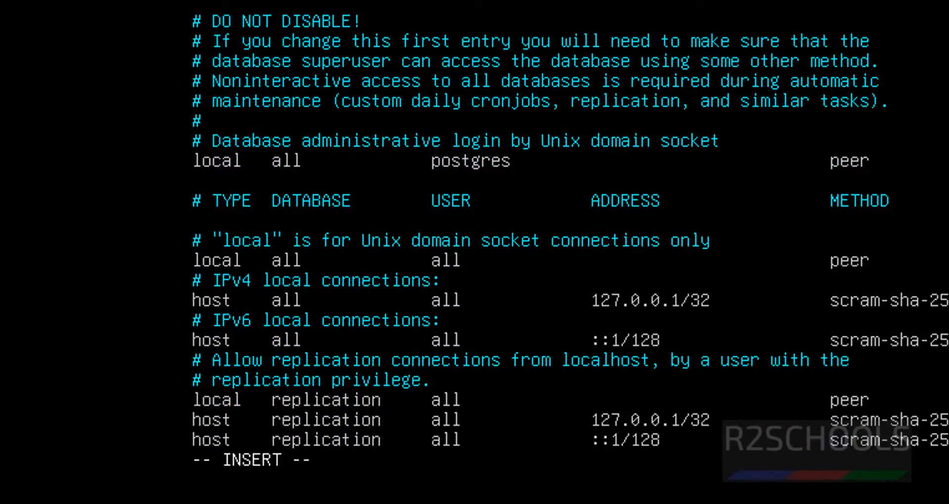
pyautogui.write('host')
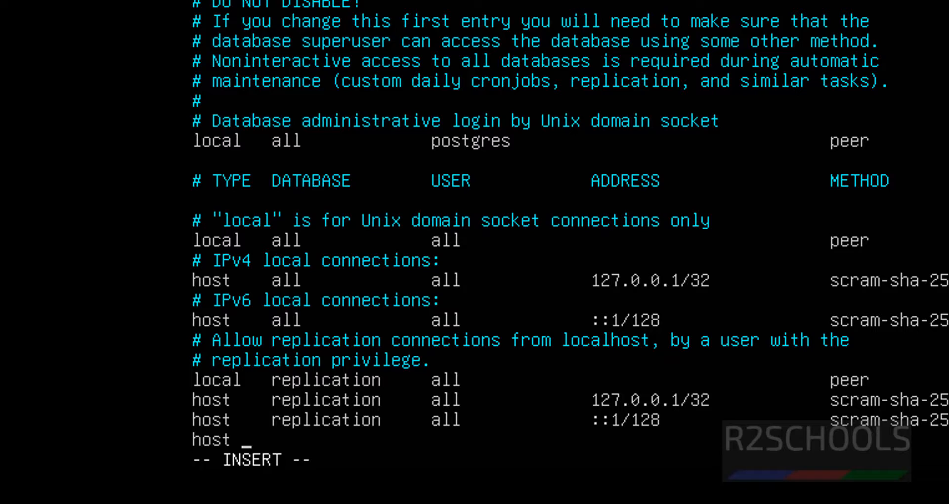
pyautogui.write('all')
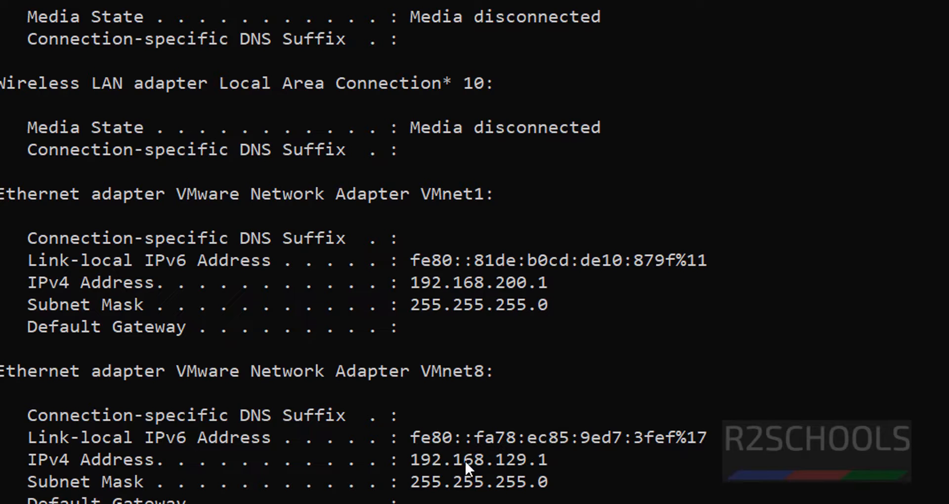
pyautogui.moveTo(566, 457)
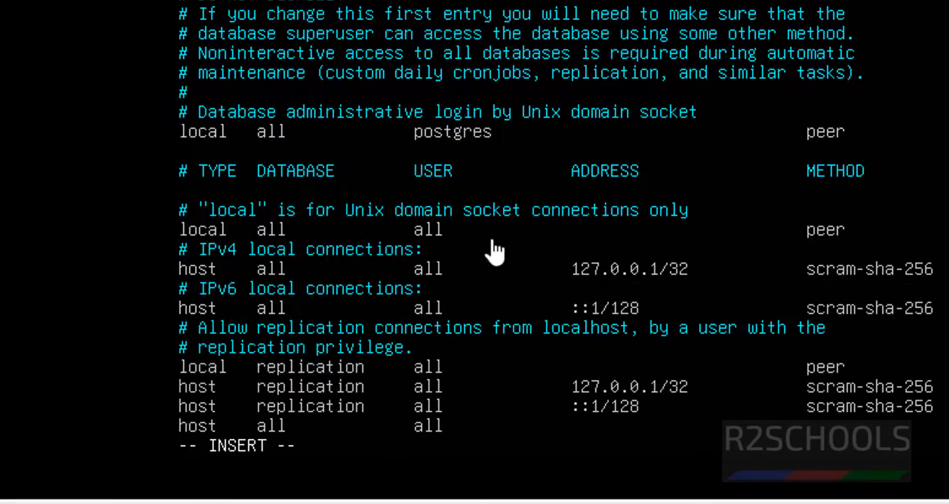
# Step: Complete the rule as 'host all all 192.168.129.1/32 md5' and save pg_hba.conf
pyautogui.write('192')
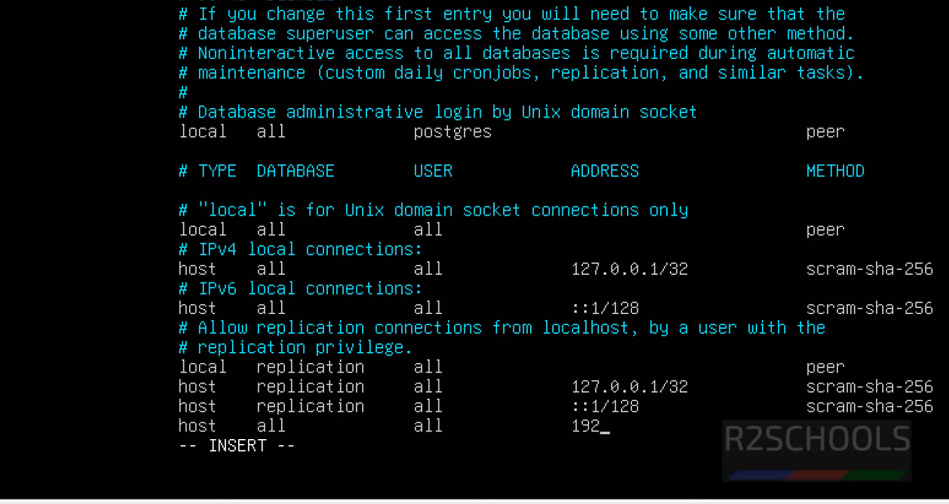
pyautogui.write('.168')
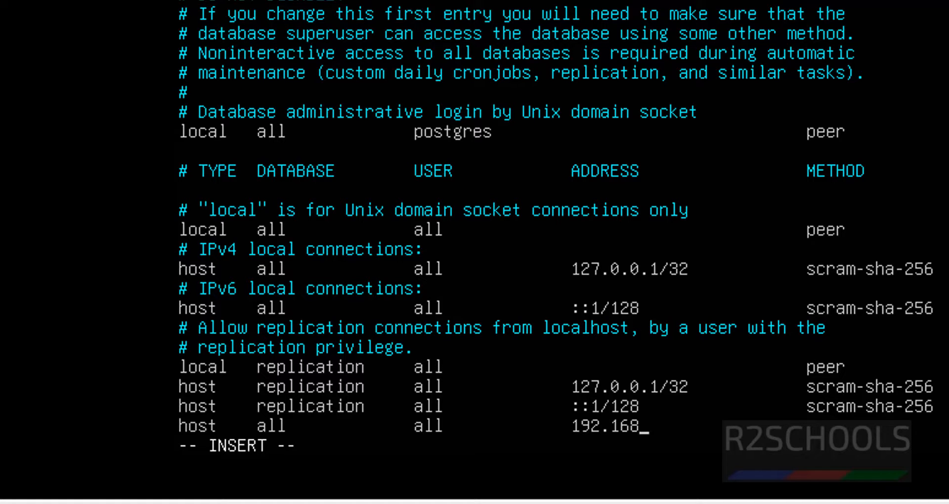
pyautogui.write('.1')
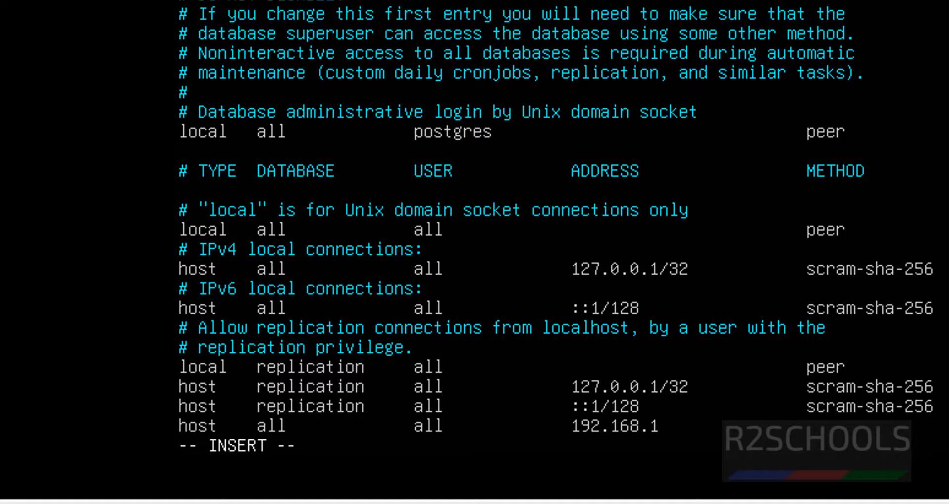
pyautogui.write('29.1/')
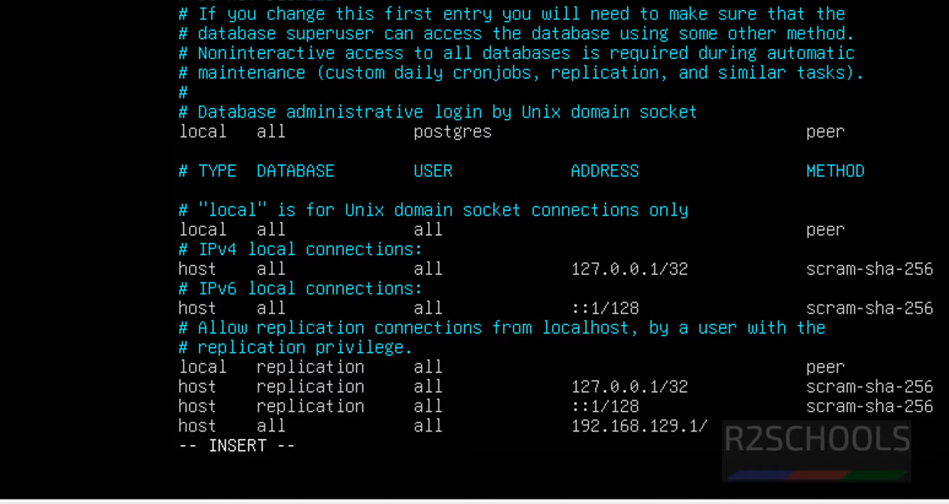
pyautogui.write('32')
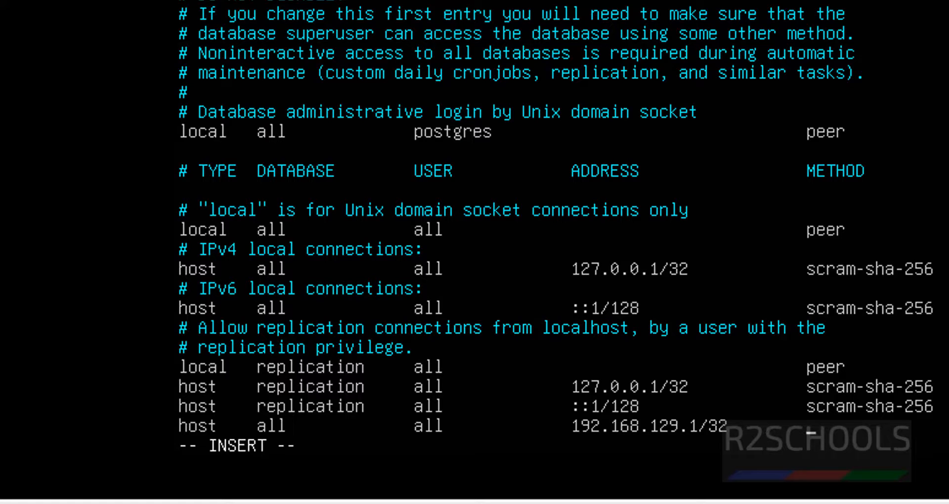
pyautogui.write('md5')
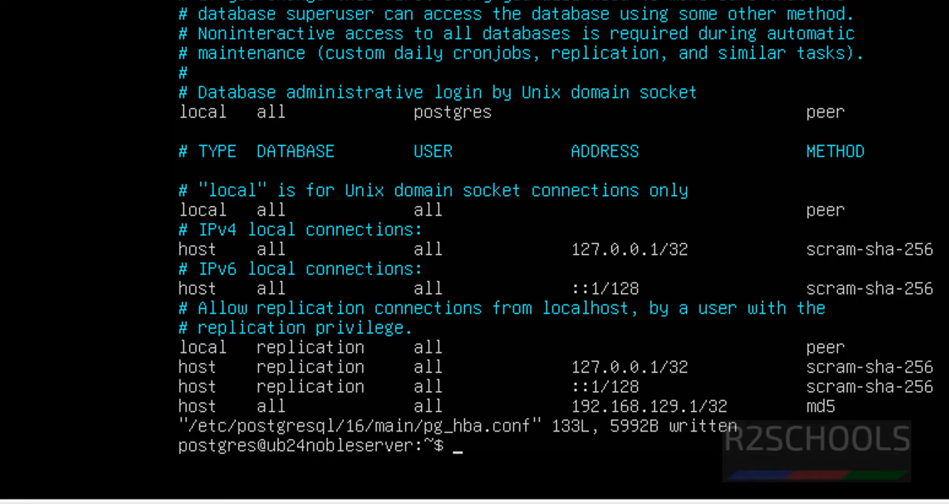
# Step: Exit the postgres session and run sudo systemctl restart postgresql to apply the new rules
pyautogui.write('s')
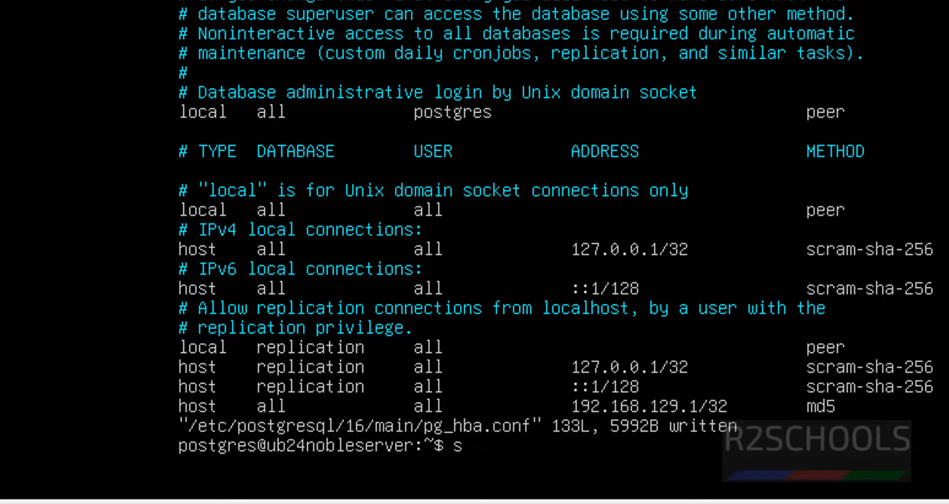
pyautogui.write('exit')
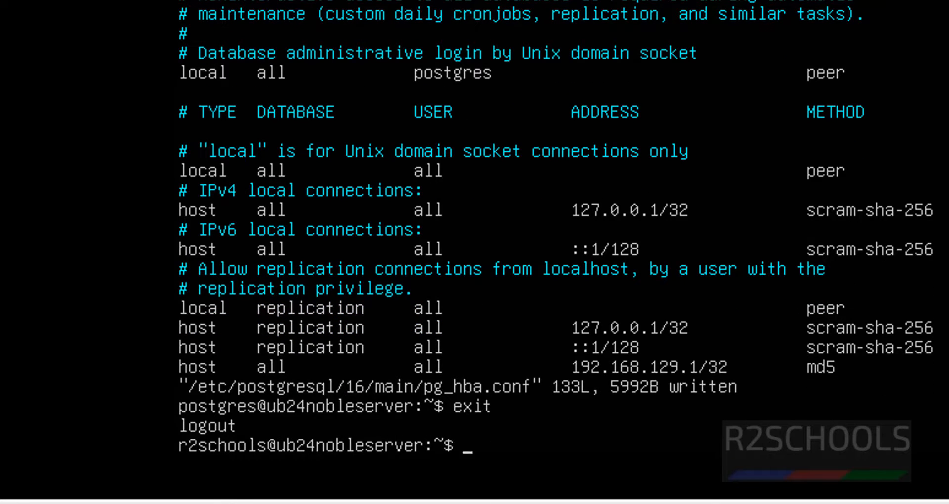
pyautogui.write('sudo system')
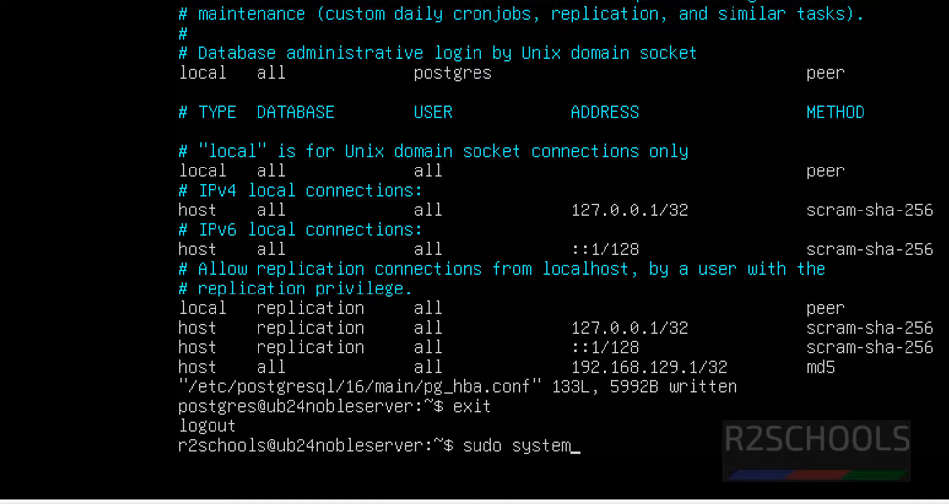
pyautogui.write('ctl restart')
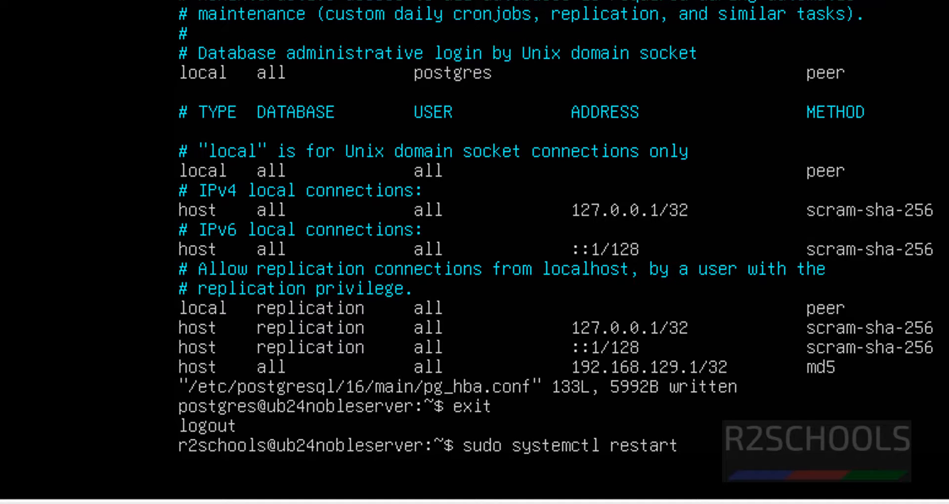
pyautogui.write('postgresql')
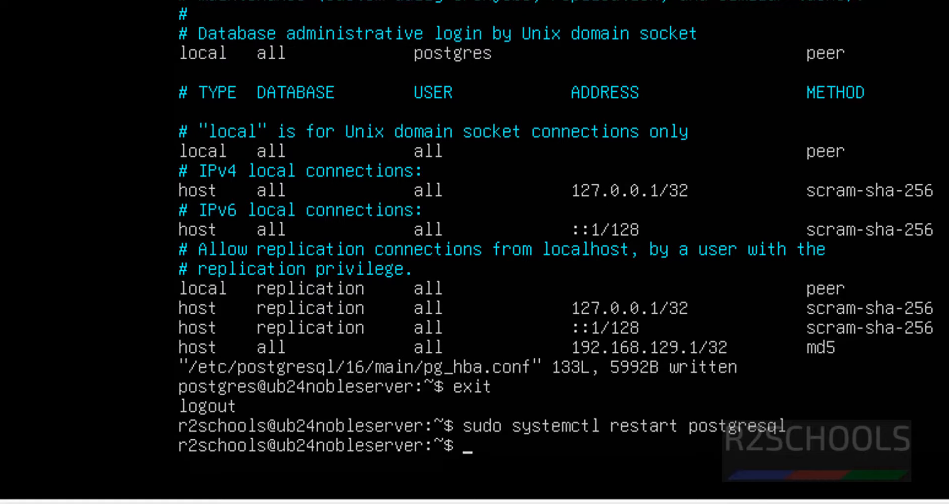
pyautogui.write('iofconfig')
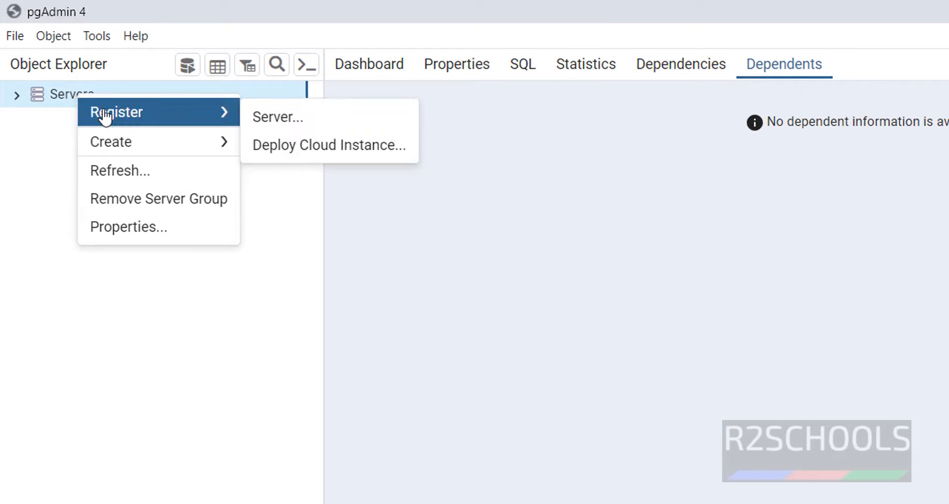
# Step: Start registering a new server in pgAdmin 4 named ubpgserver
pyautogui.click(277, 116)
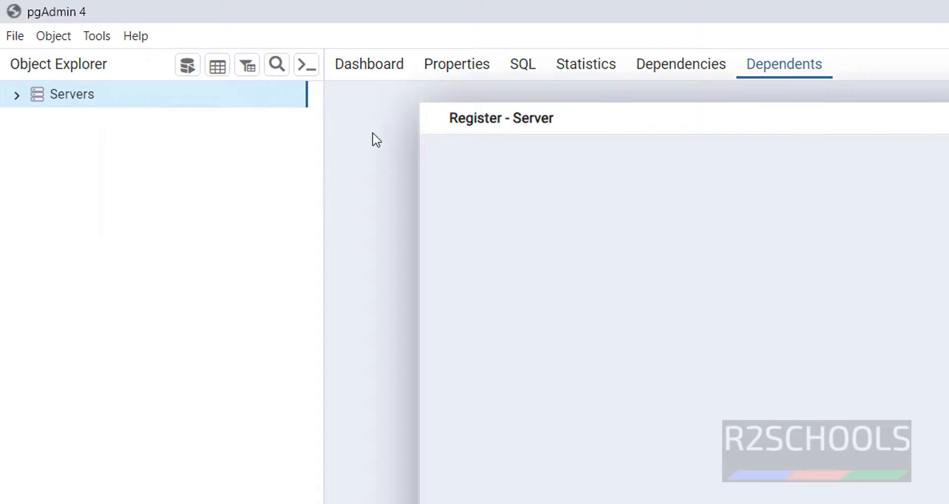
pyautogui.write('ub')
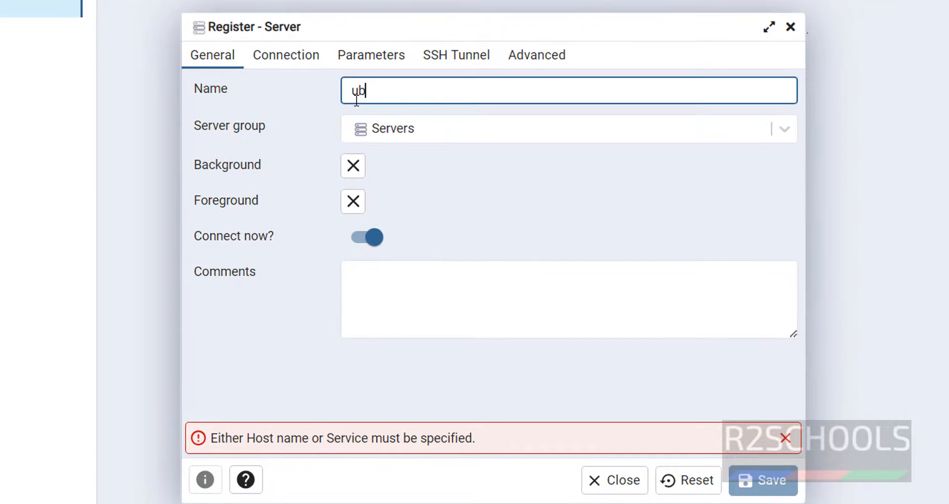
pyautogui.write('pgserver')
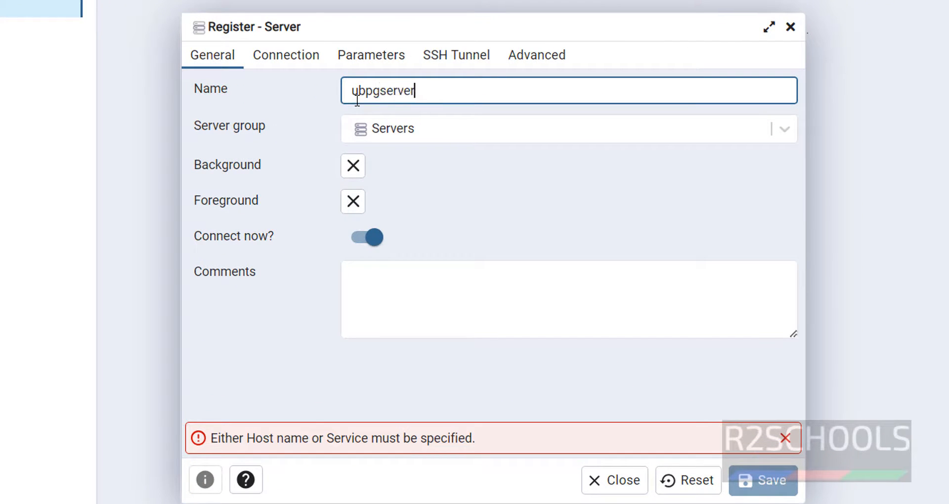
pyautogui.click(286, 55)
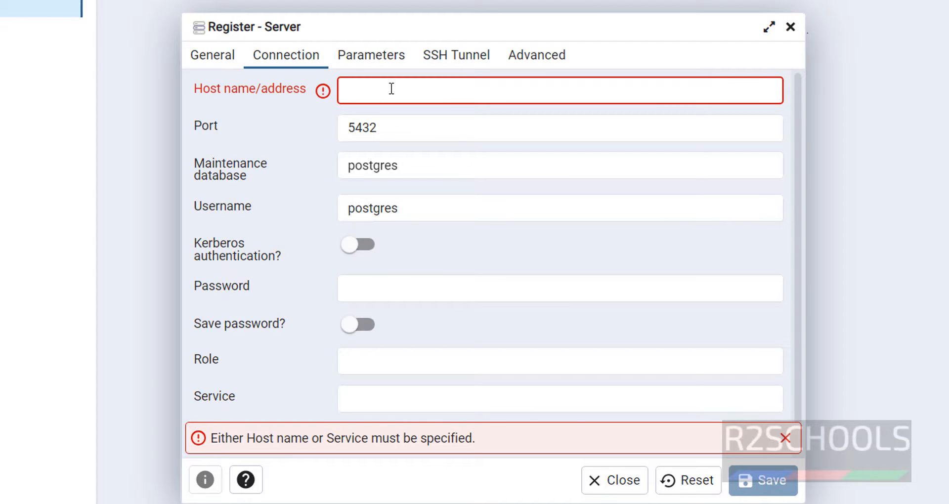
# Step: Set the connection host to 192.168.129.146 as postgres with its password and save the registration
pyautogui.write('192.168.2.')
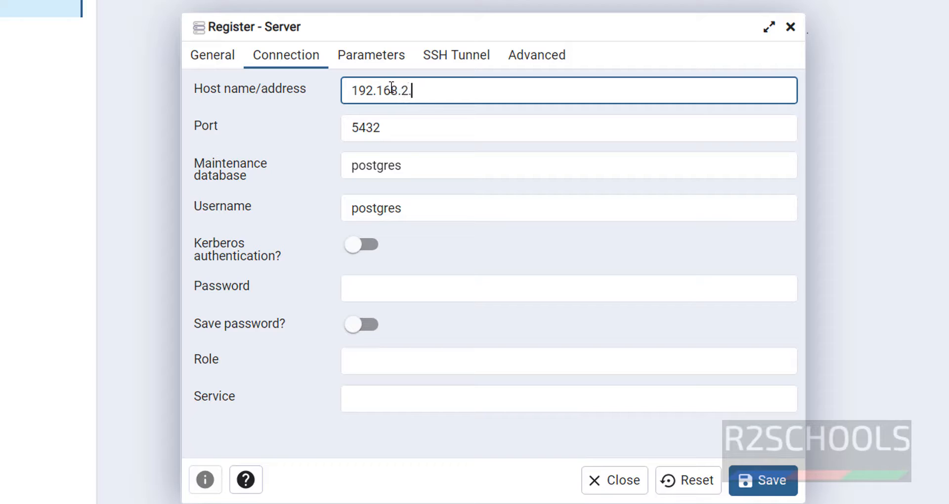
pyautogui.write('29')
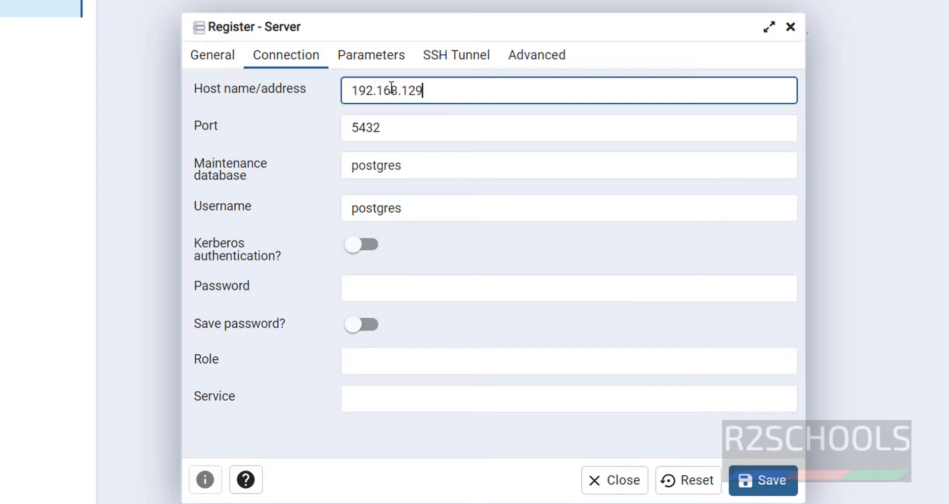
pyautogui.write('146')
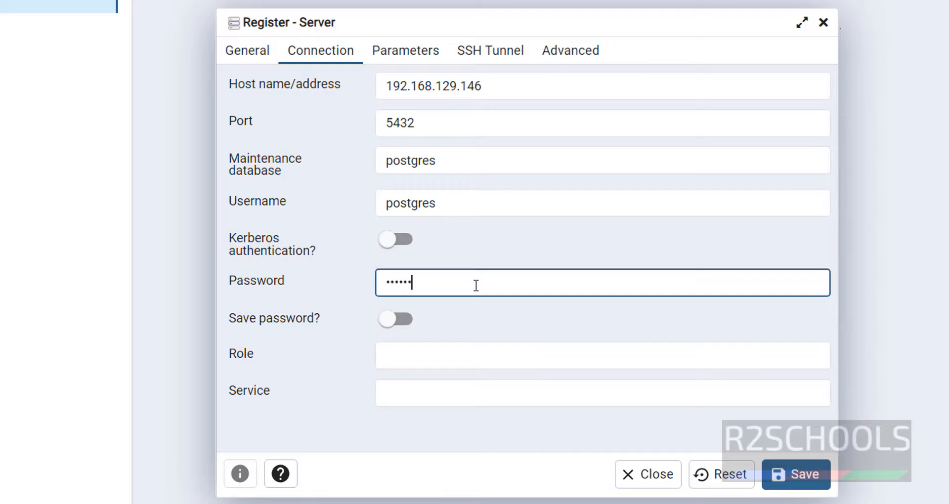
pyautogui.click(794, 473)
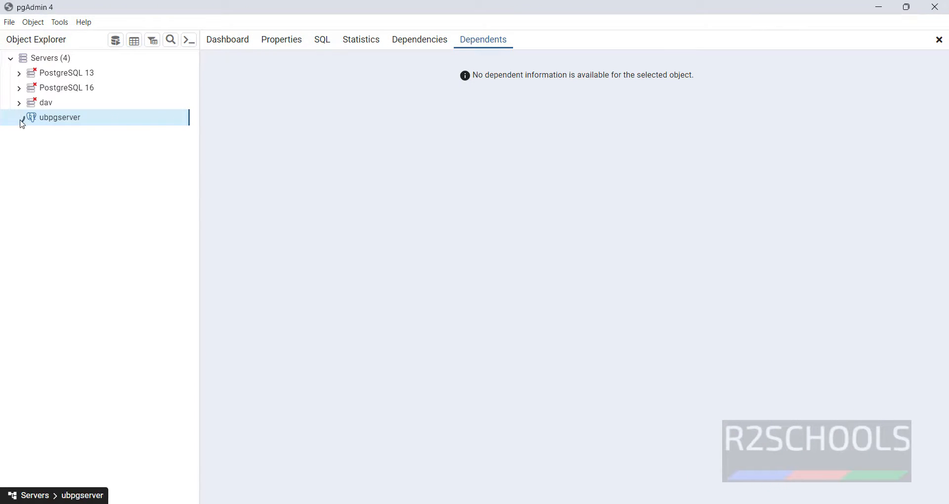
# Step: Expand ubpgserver and start a new database with pgdb entered as its name
pyautogui.click(22, 117)
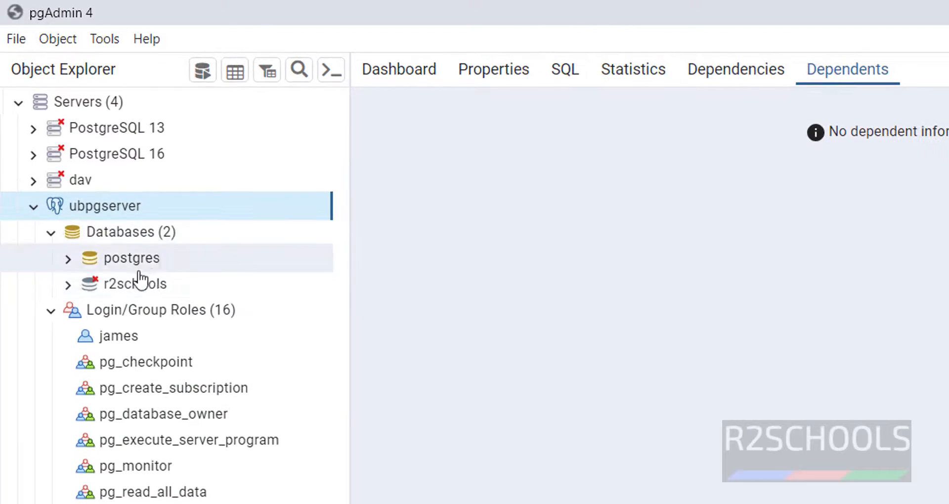
pyautogui.rightClick(121, 231)
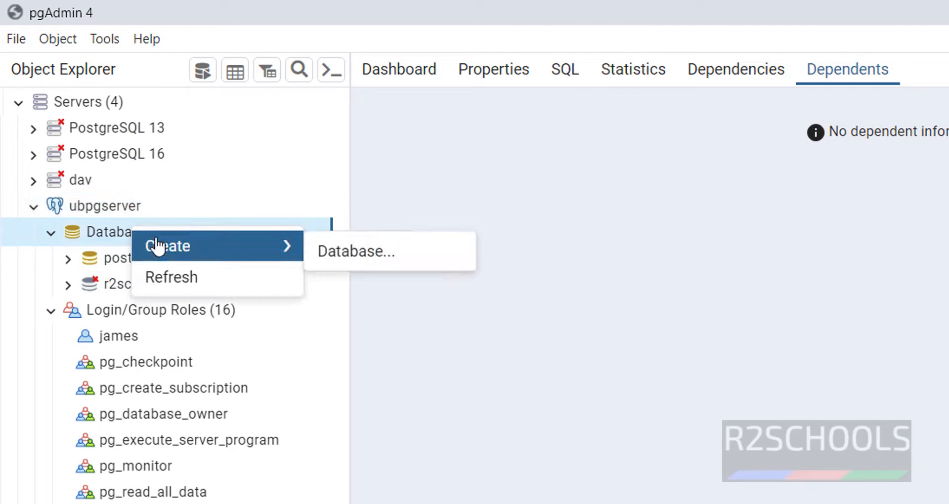
pyautogui.click(356, 251)
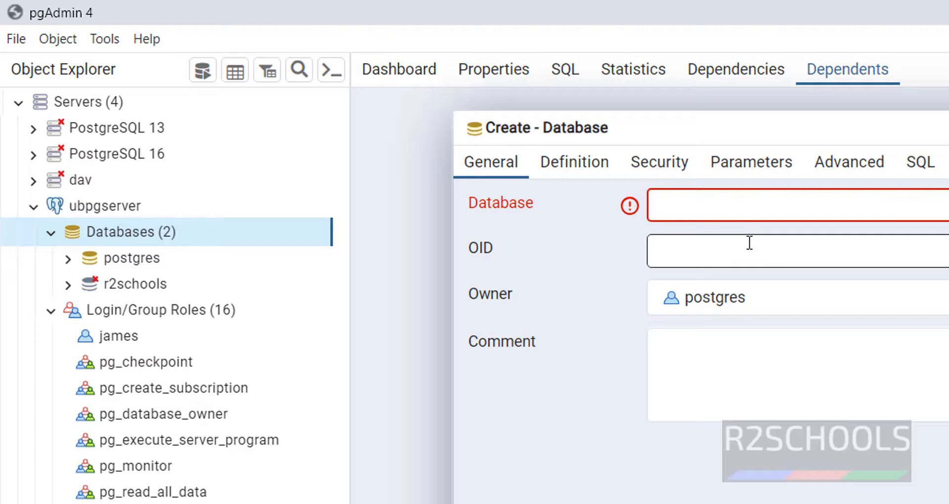
pyautogui.click(786, 205)
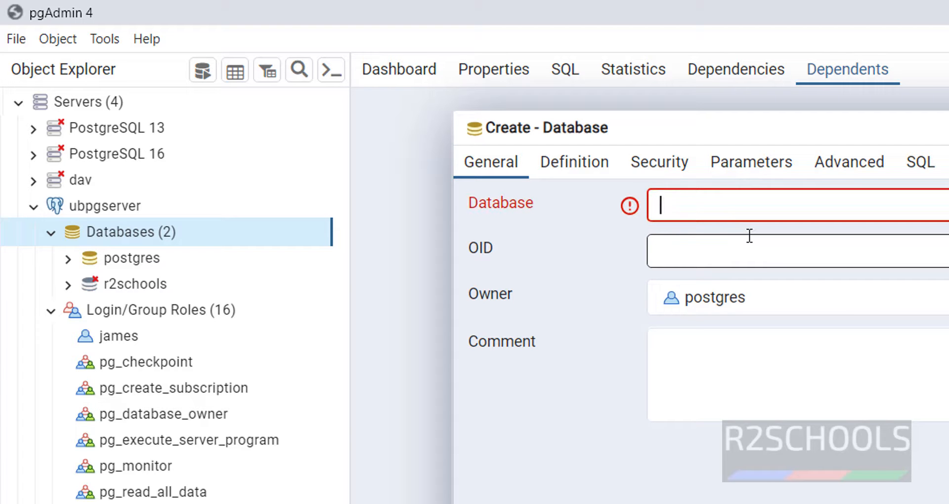
pyautogui.write('pg')
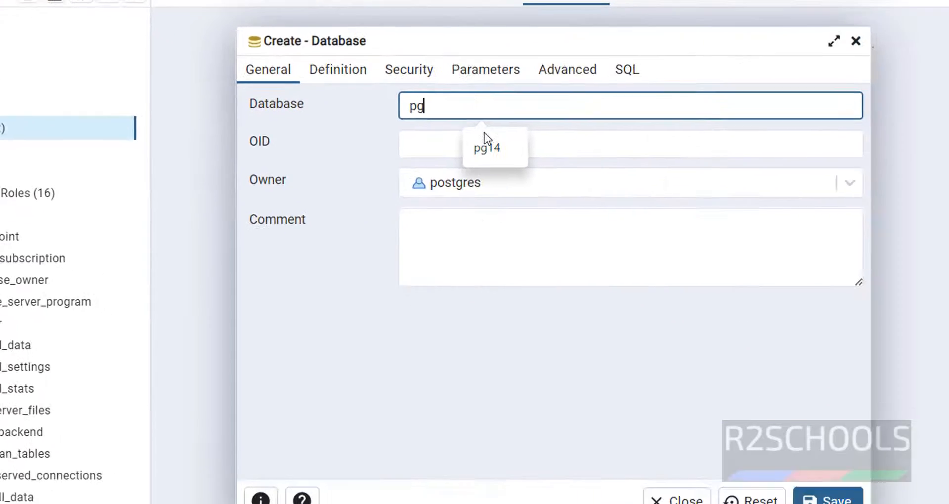
pyautogui.write('db')
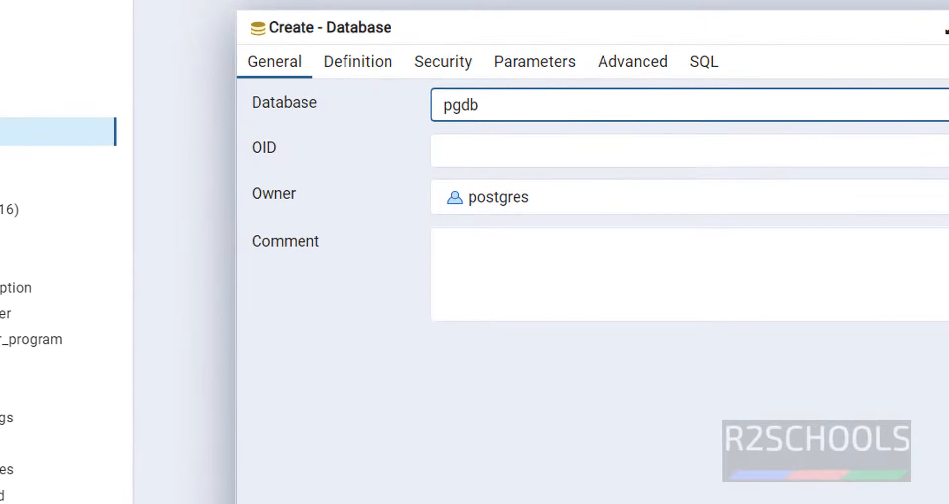